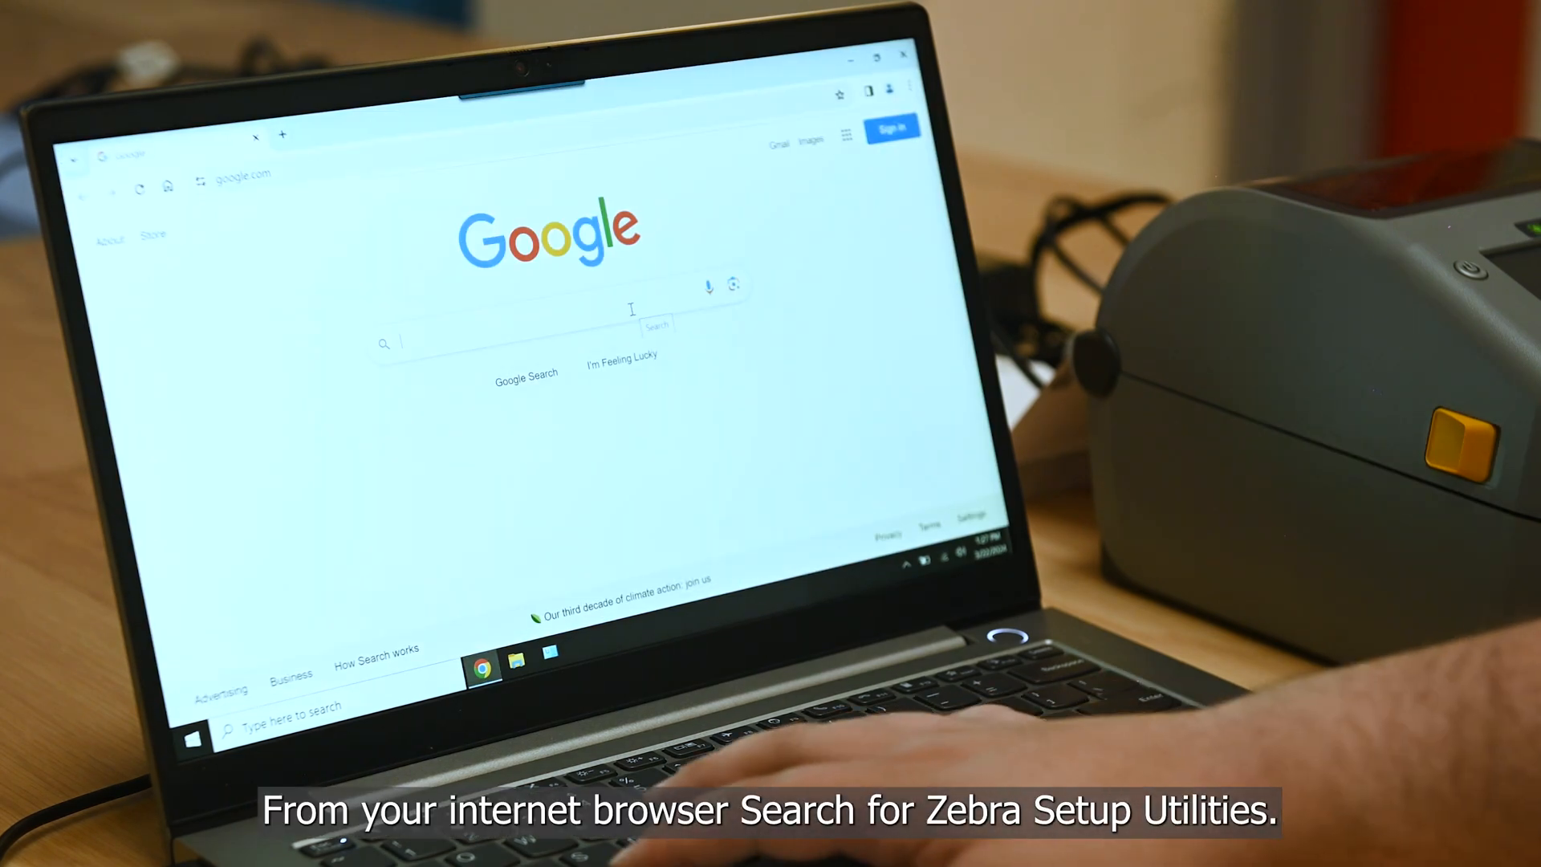
Step: Search Google for 'zebra setup utilities' and go to Zebra's printer setup utility downloads page
type("zebra setup utilities")
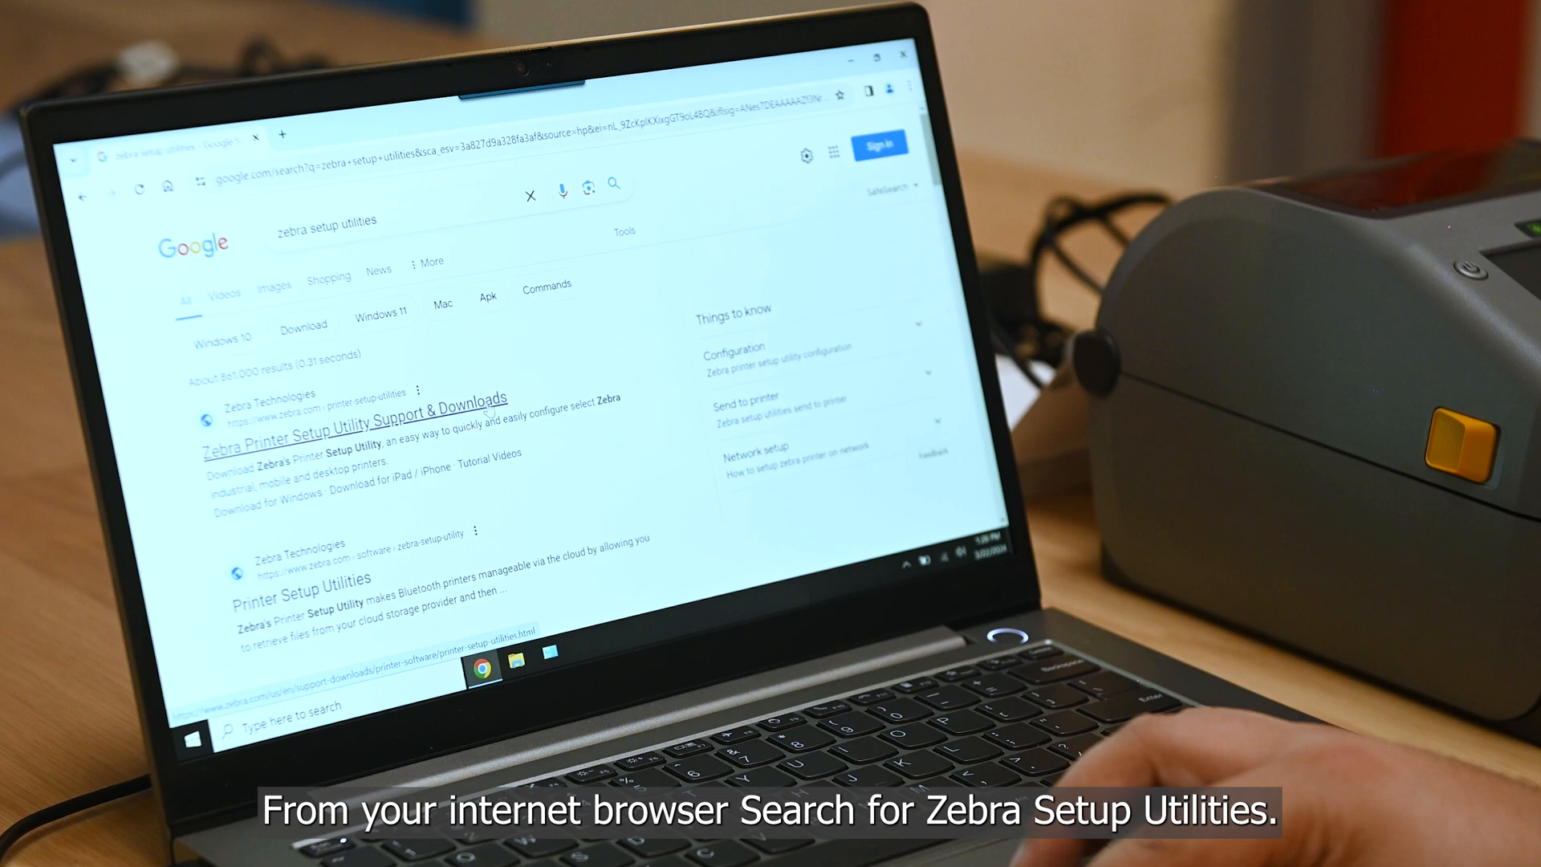
left_click(356, 407)
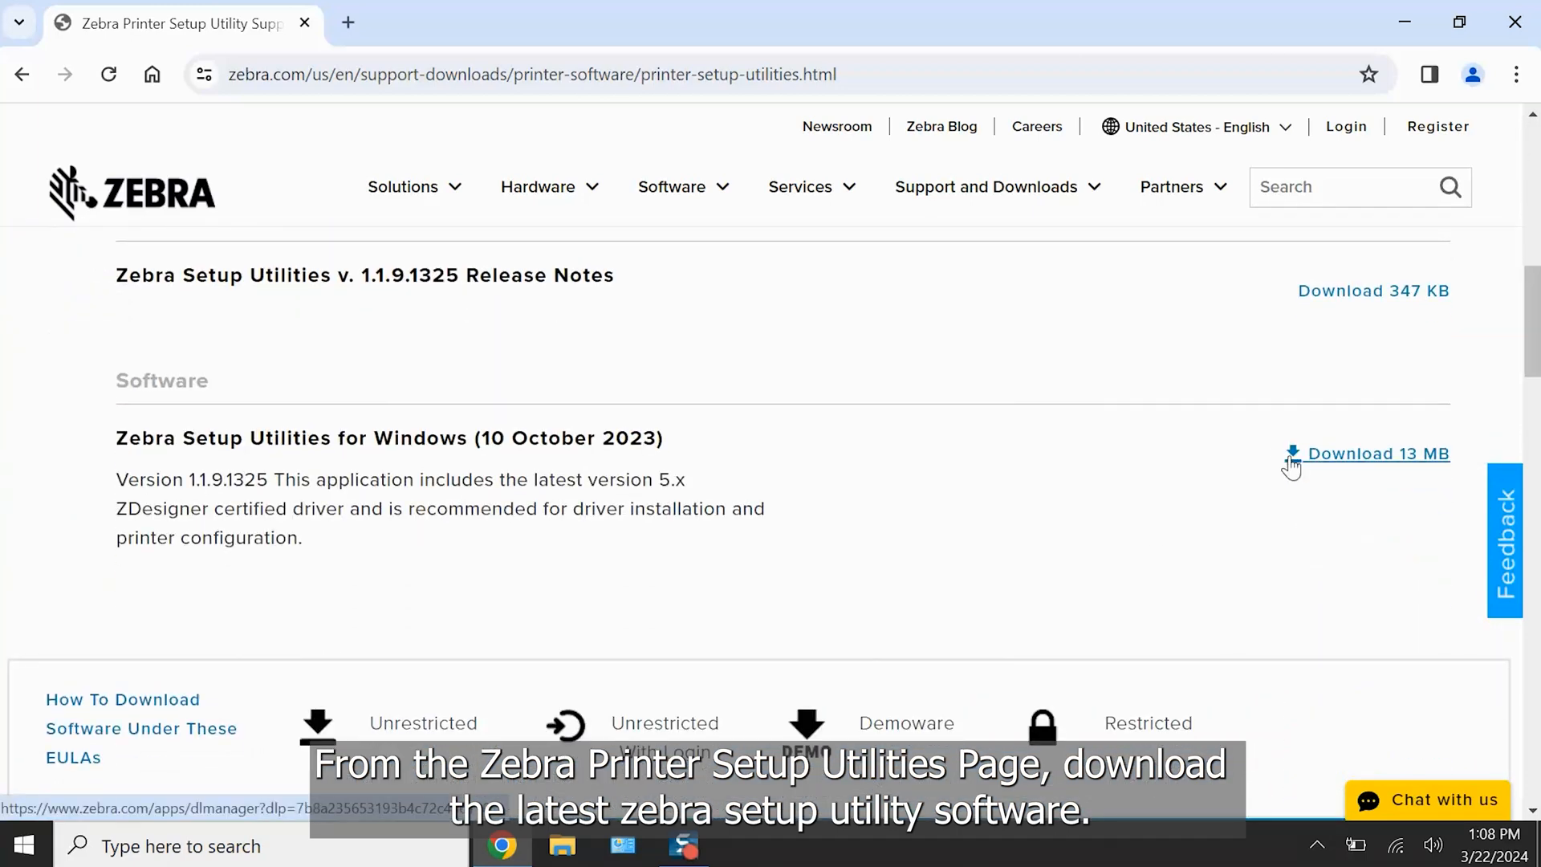
Step: Start the 13 MB Windows download and accept the license to begin downloading
left_click(1377, 452)
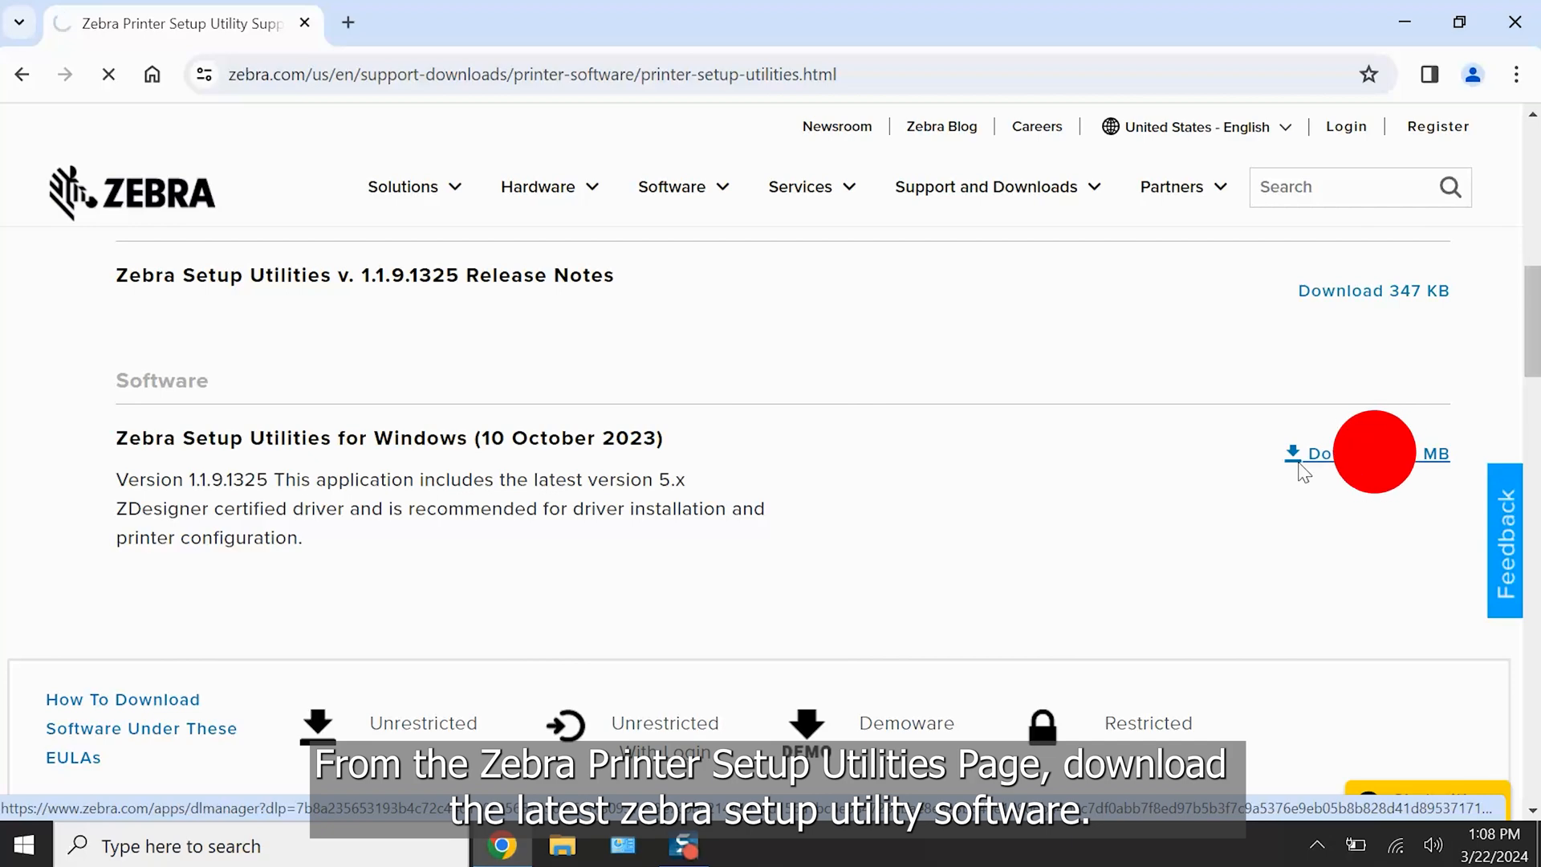
left_click(1319, 453)
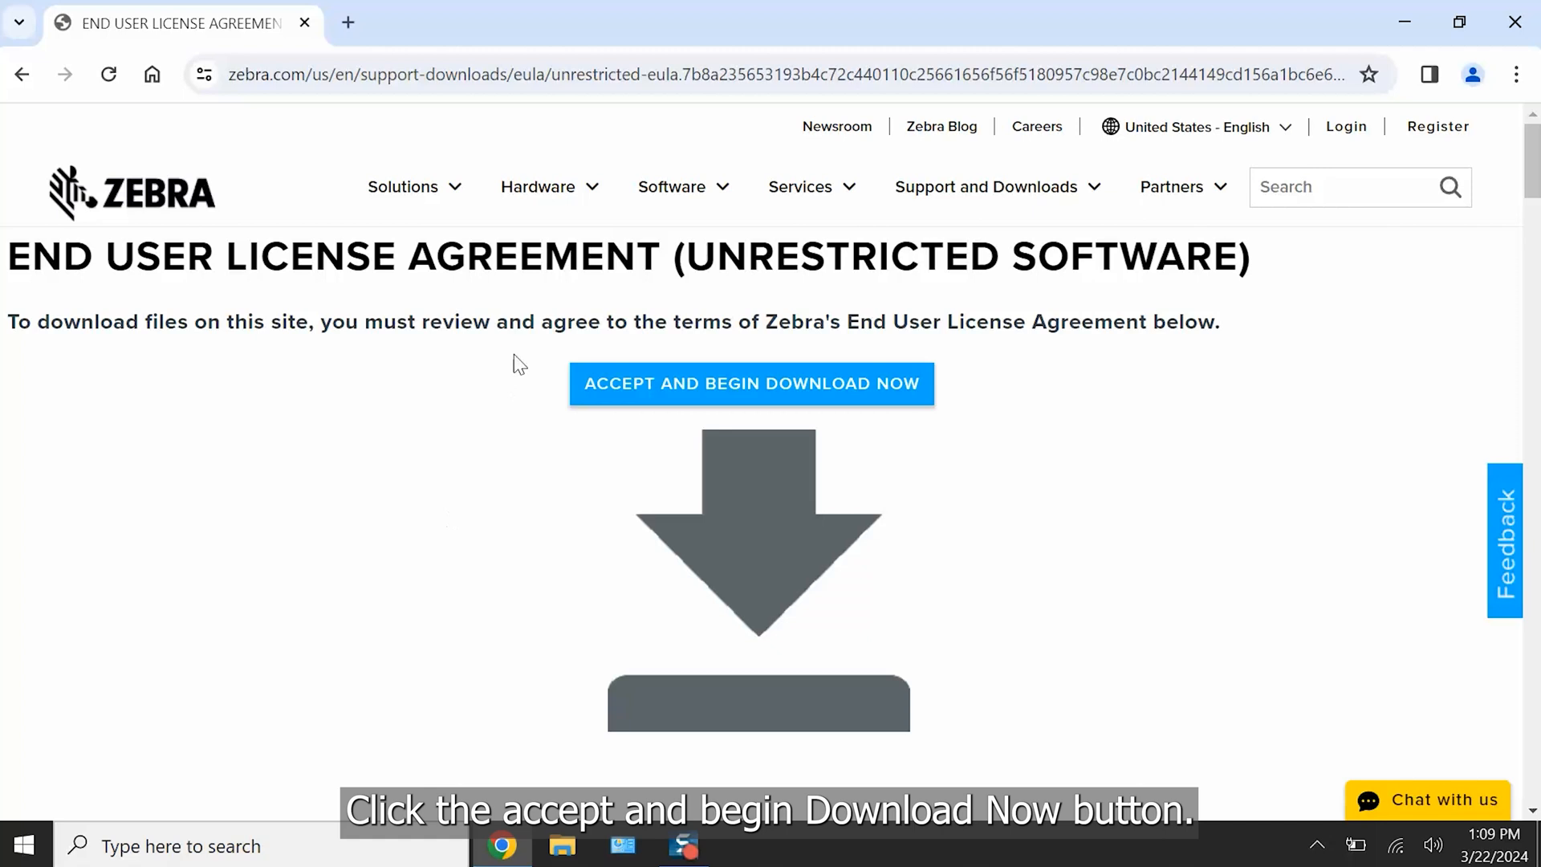
left_click(751, 384)
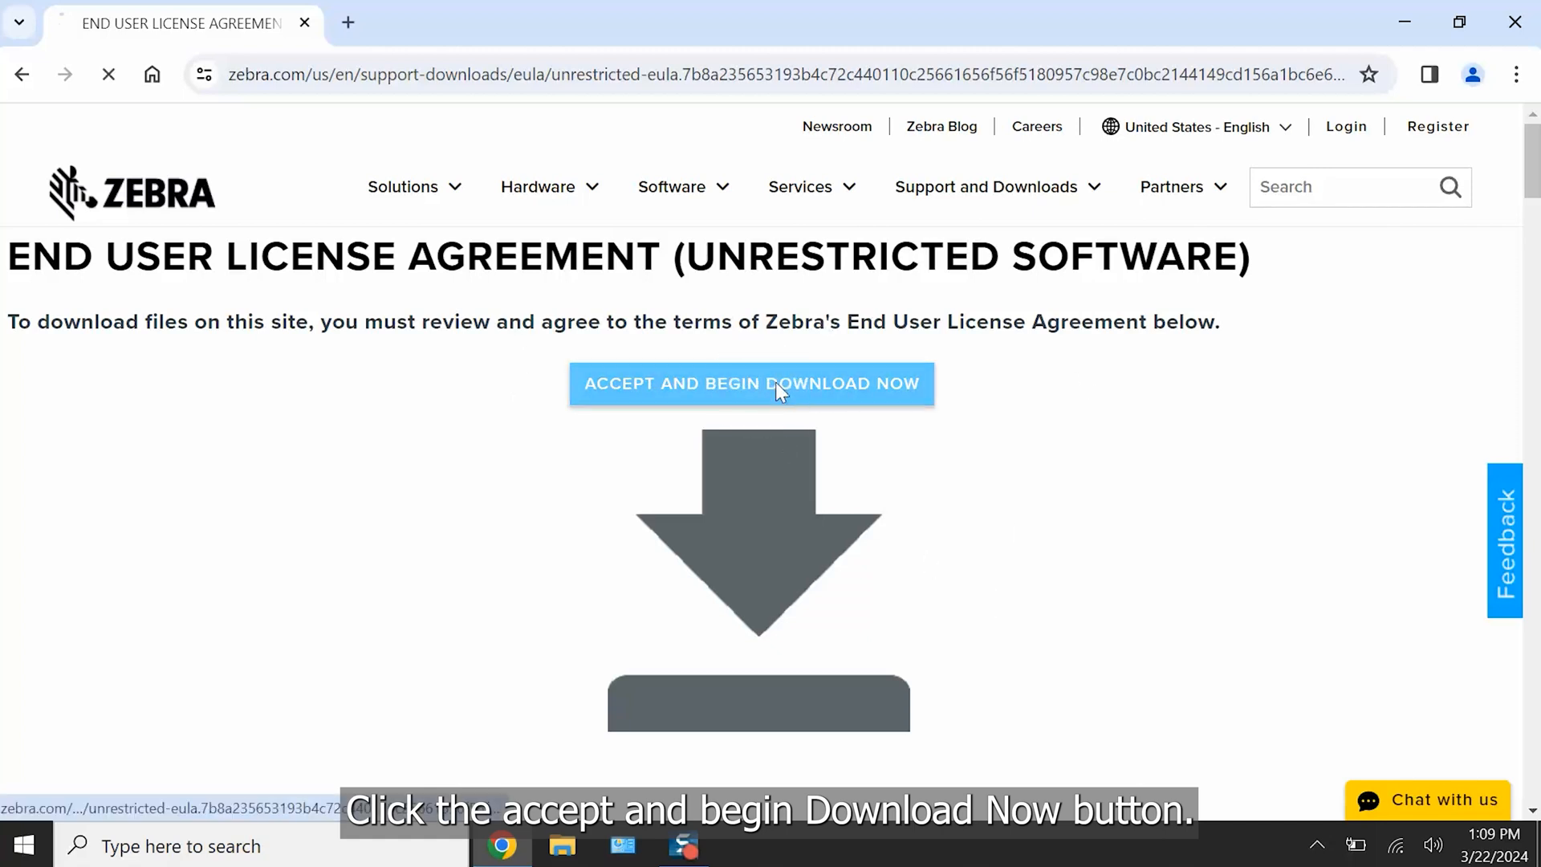
left_click(751, 383)
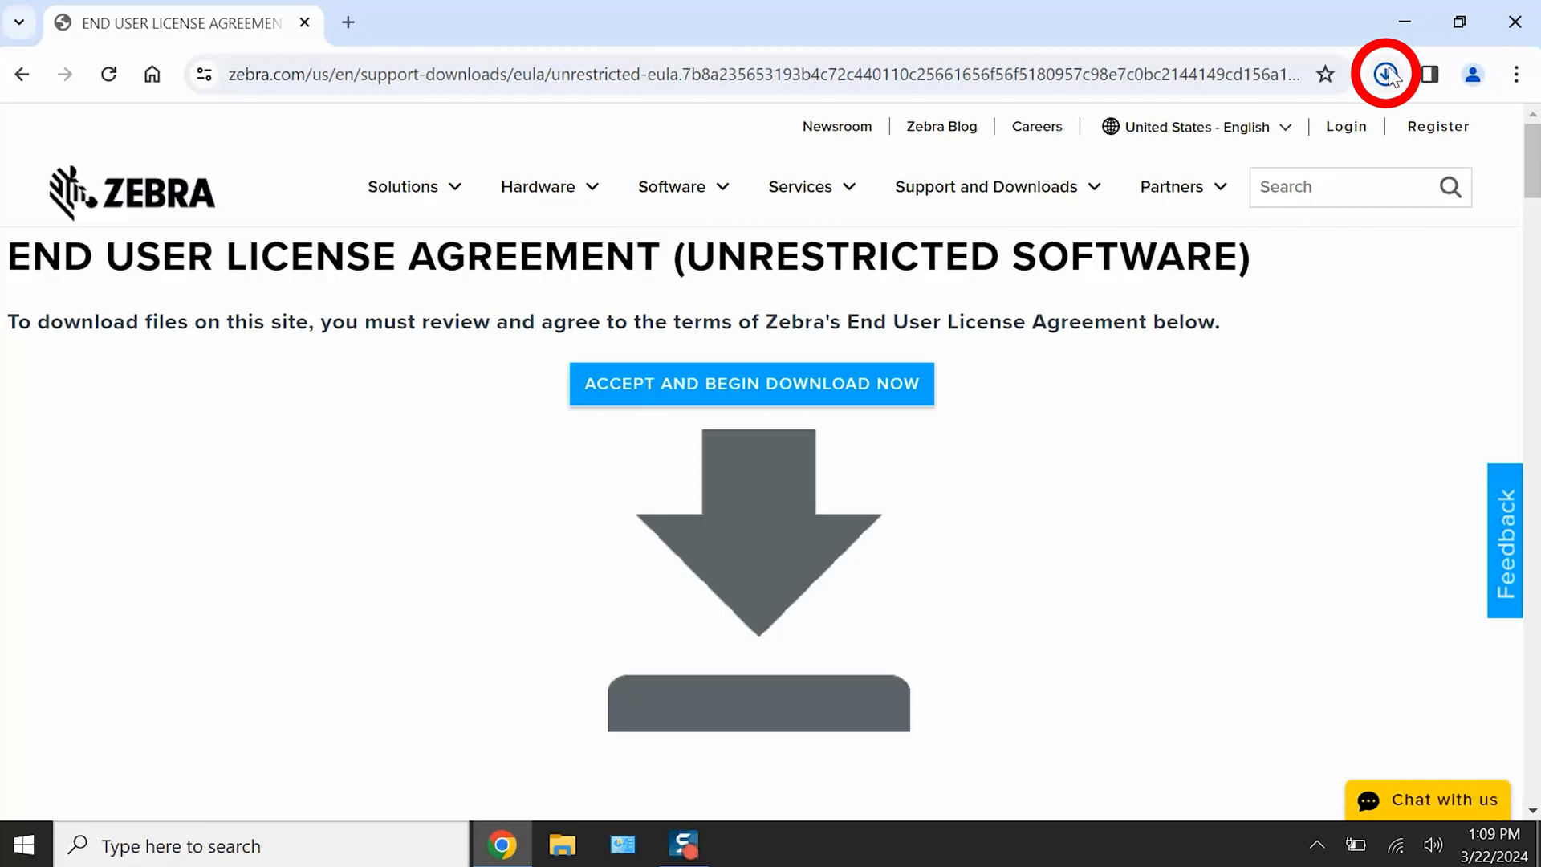
Step: Run the downloaded Zebra Setup Utilities installer from Chrome's recent downloads
left_click(1386, 74)
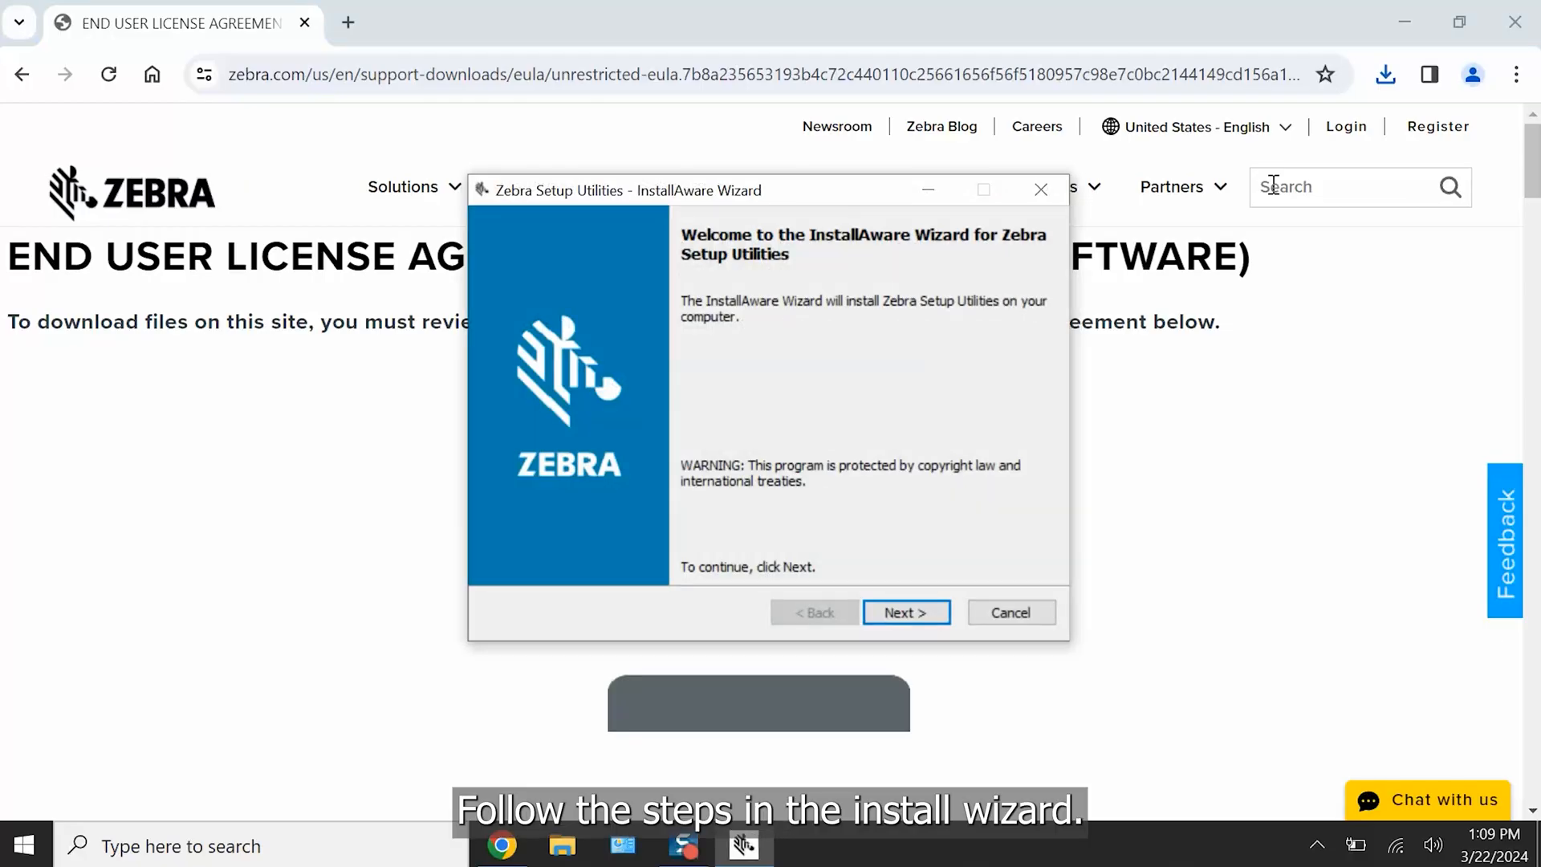
Step: Accept the license terms, keep the default destination and program folders, and begin installing
left_click(905, 611)
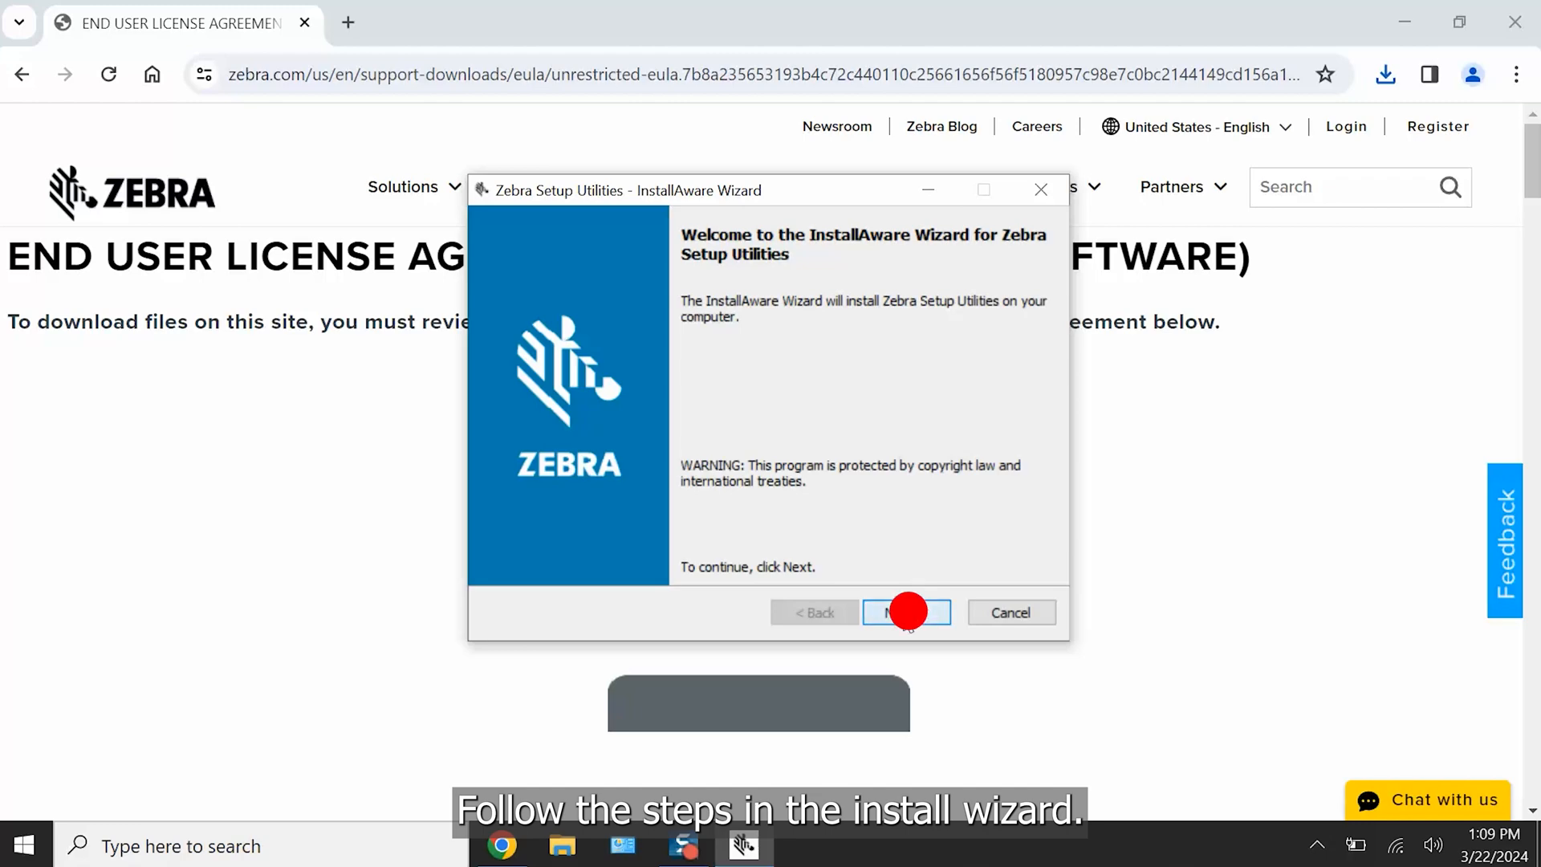
left_click(905, 611)
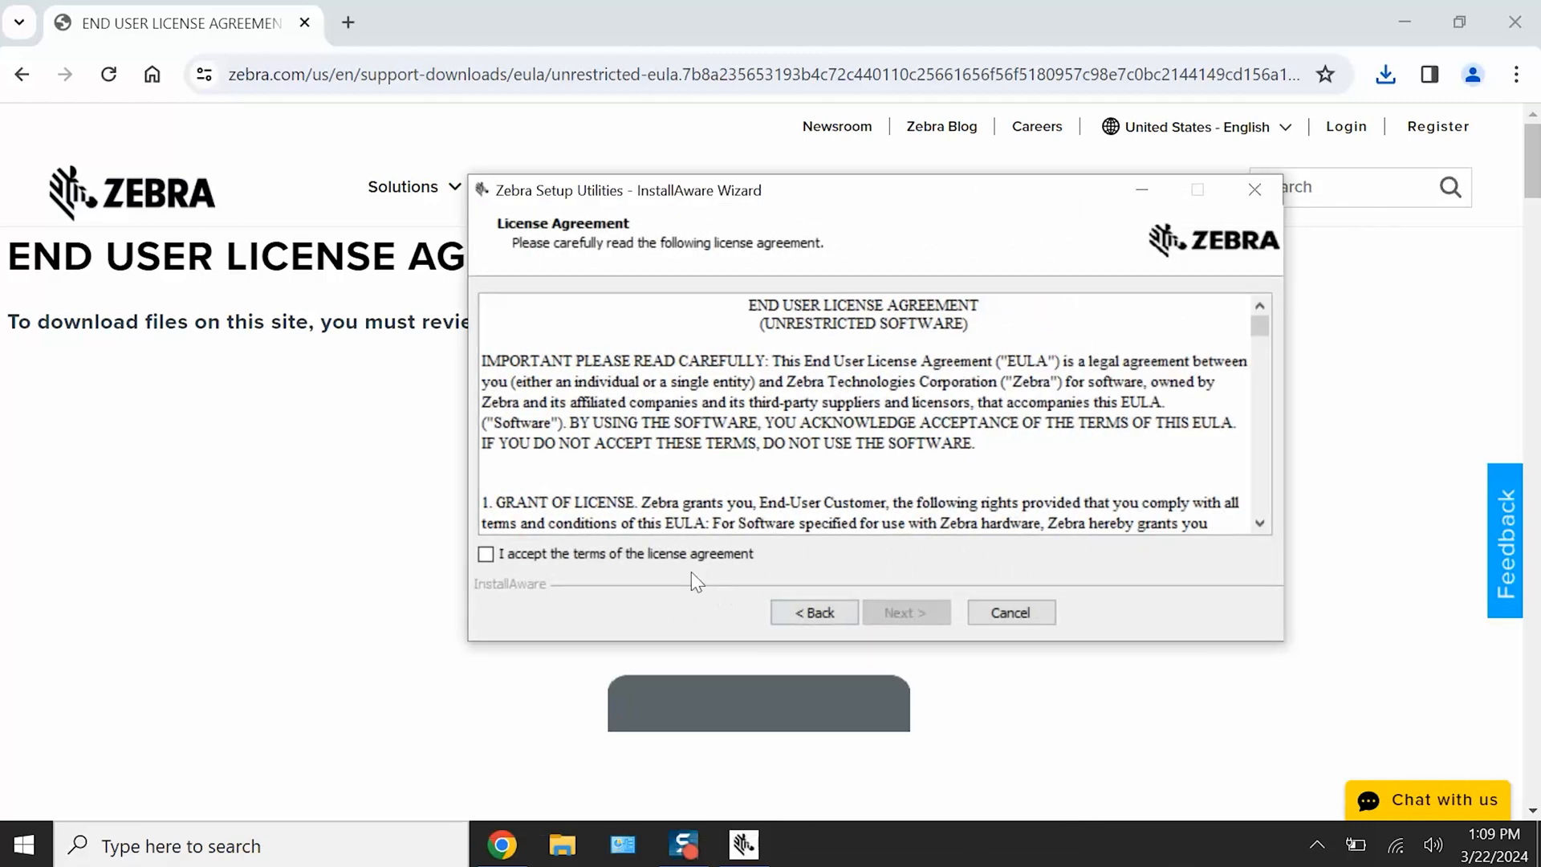
left_click(485, 554)
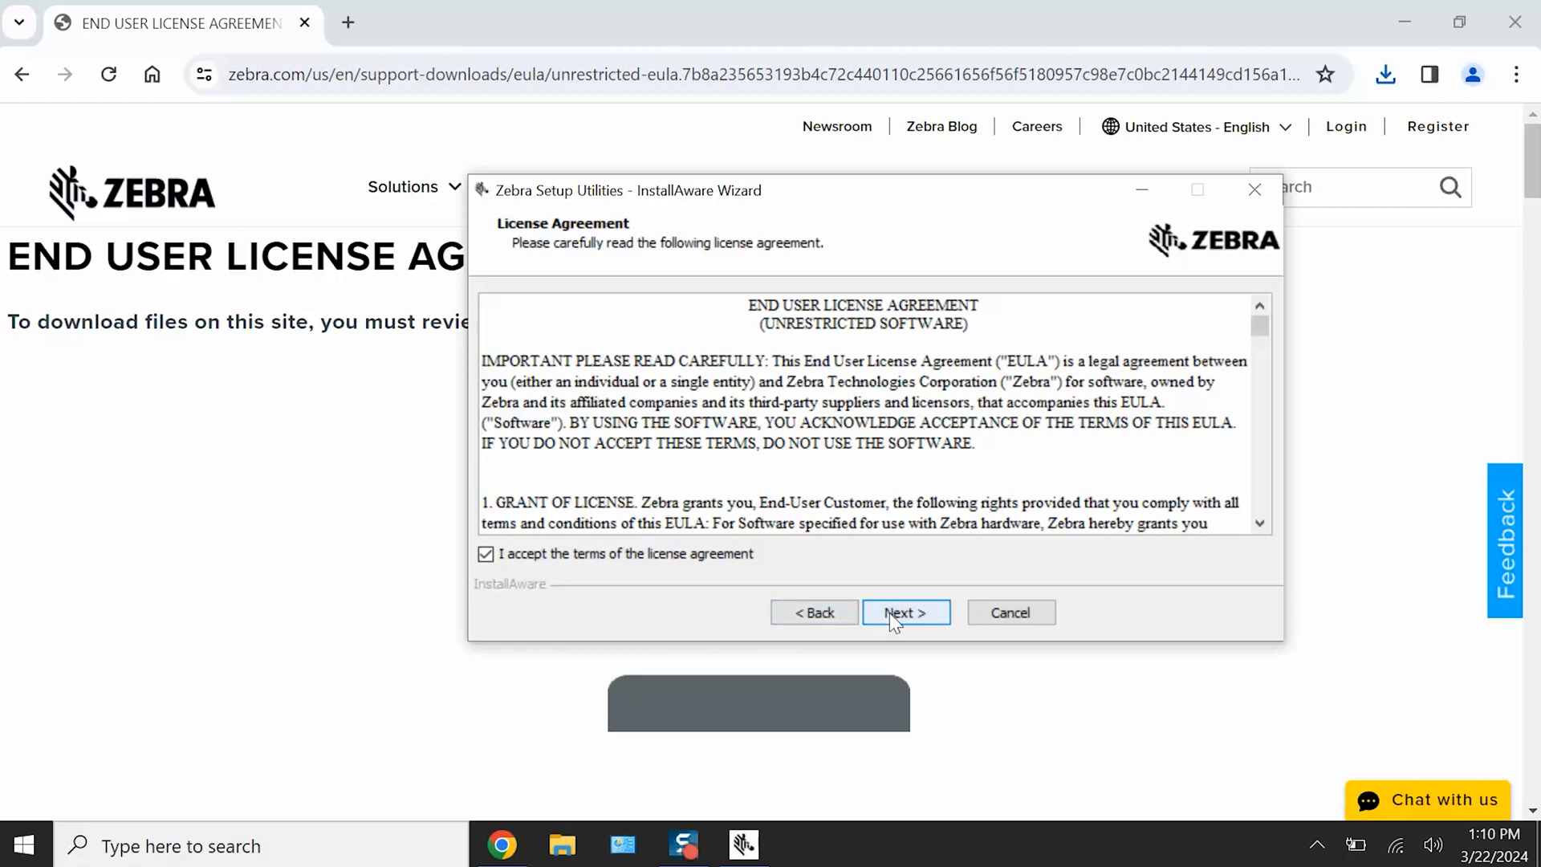
left_click(904, 611)
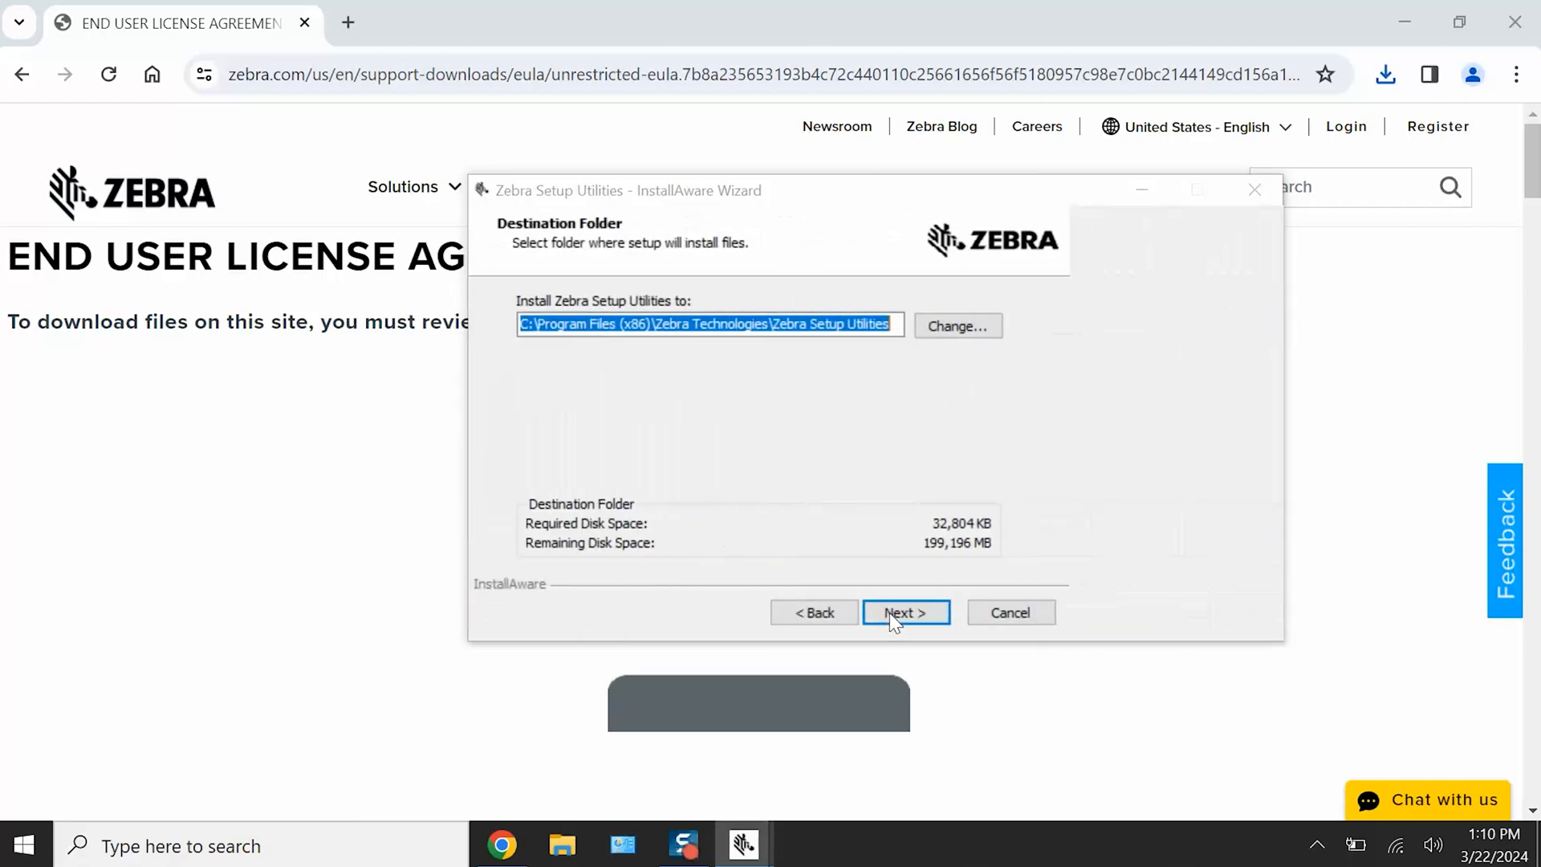
left_click(906, 612)
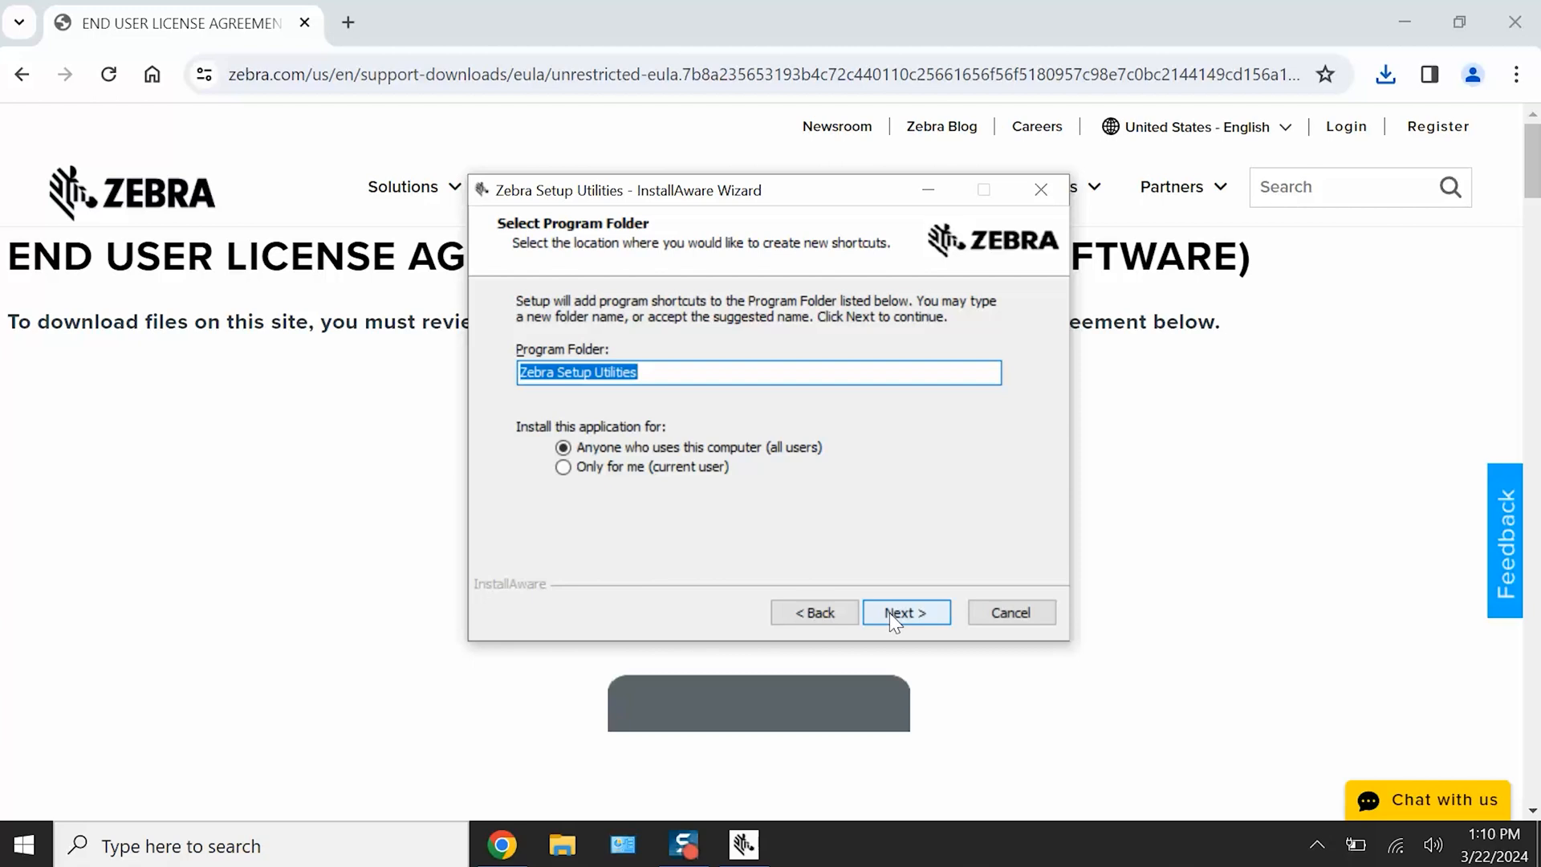
left_click(903, 612)
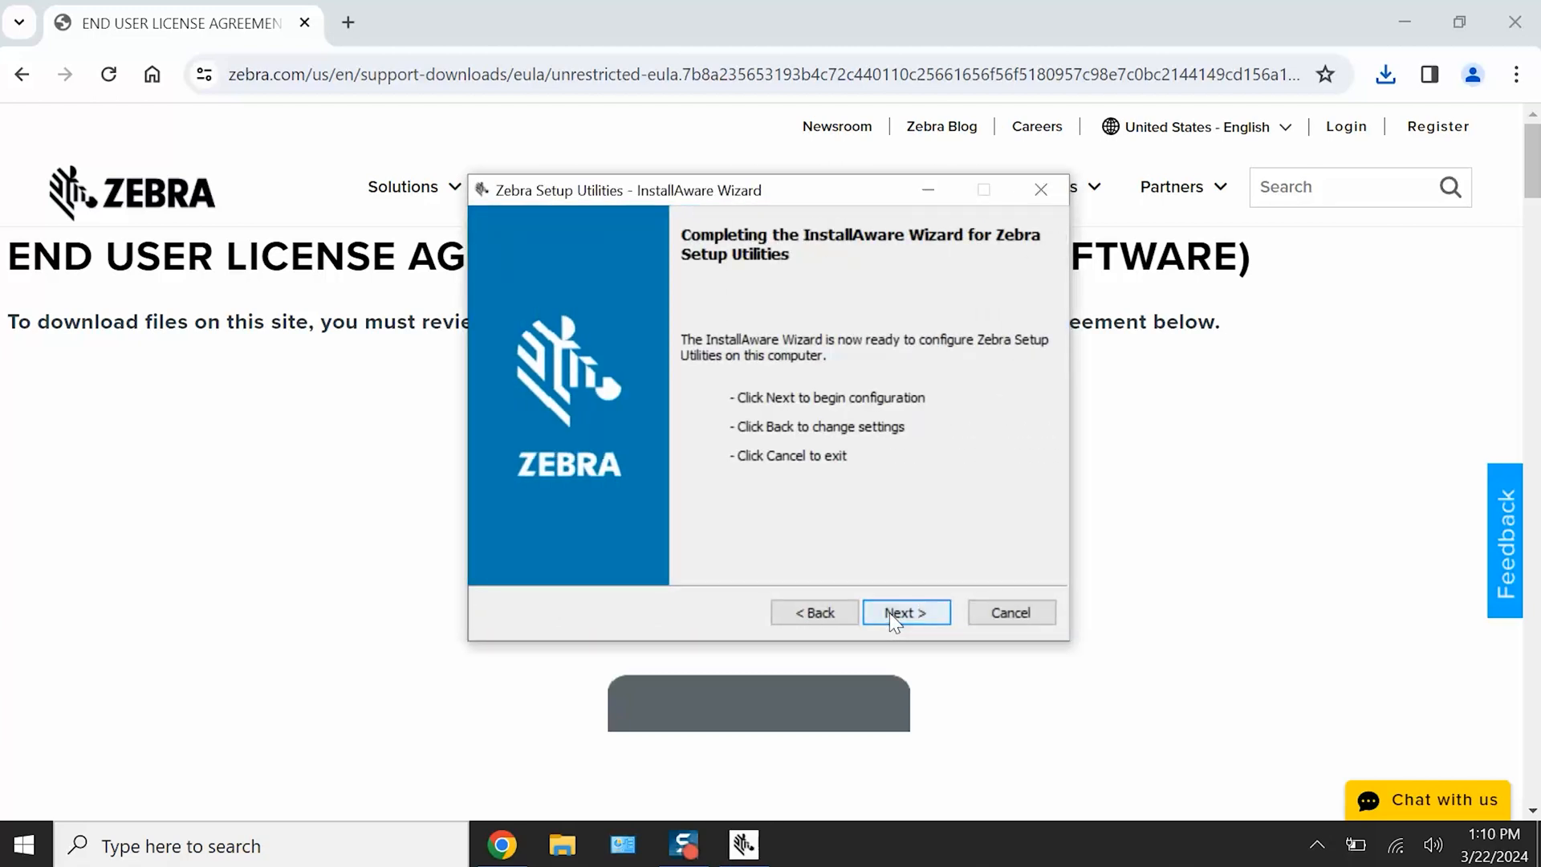
left_click(904, 612)
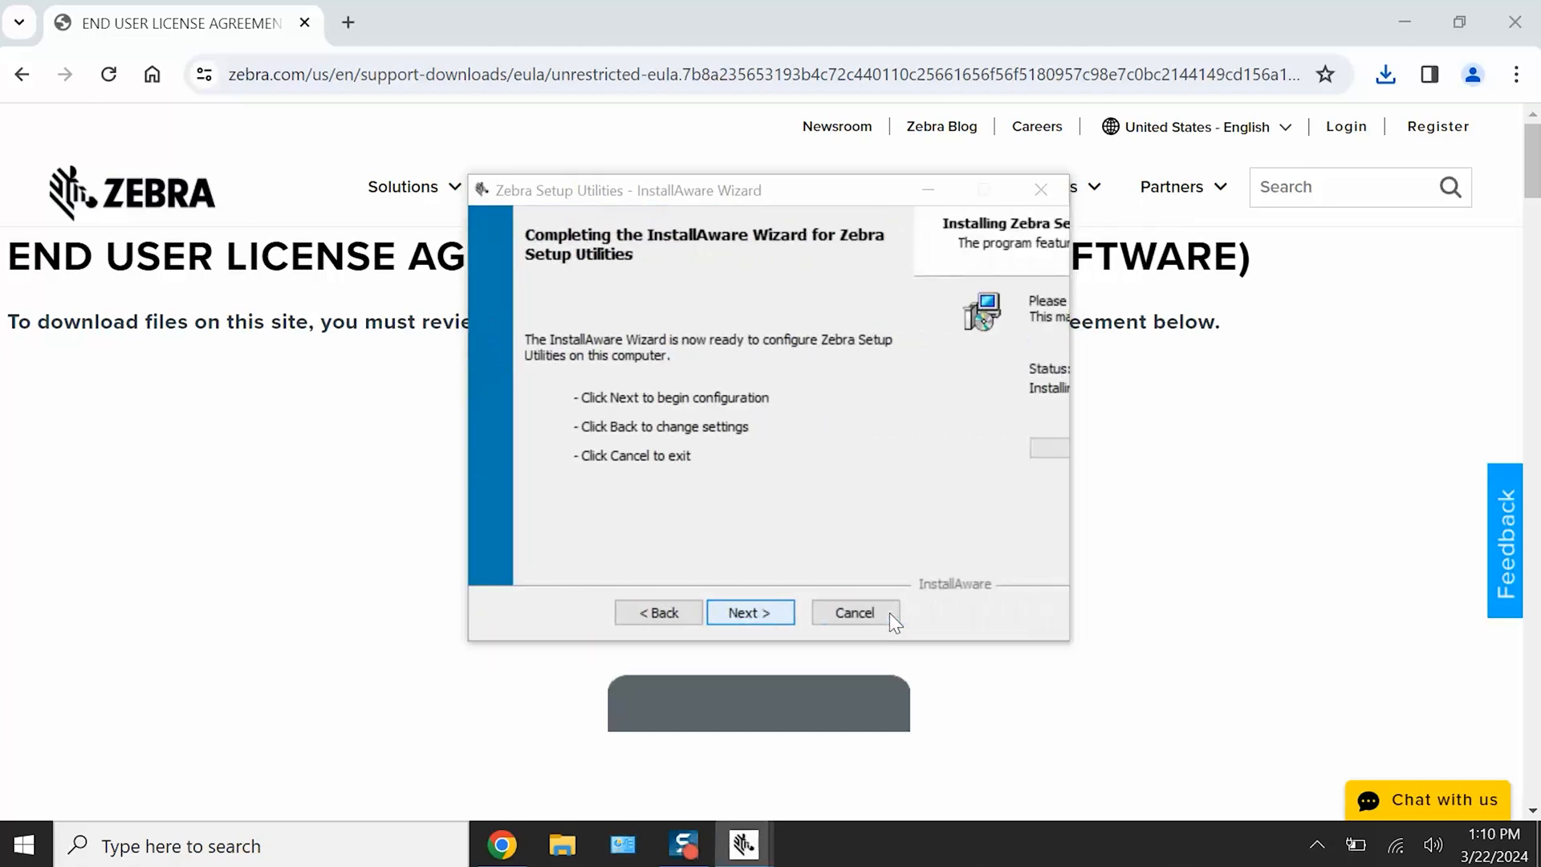
Step: Confirm the ZDesigner driver notice was read and finish the completed install wizard
left_click(750, 611)
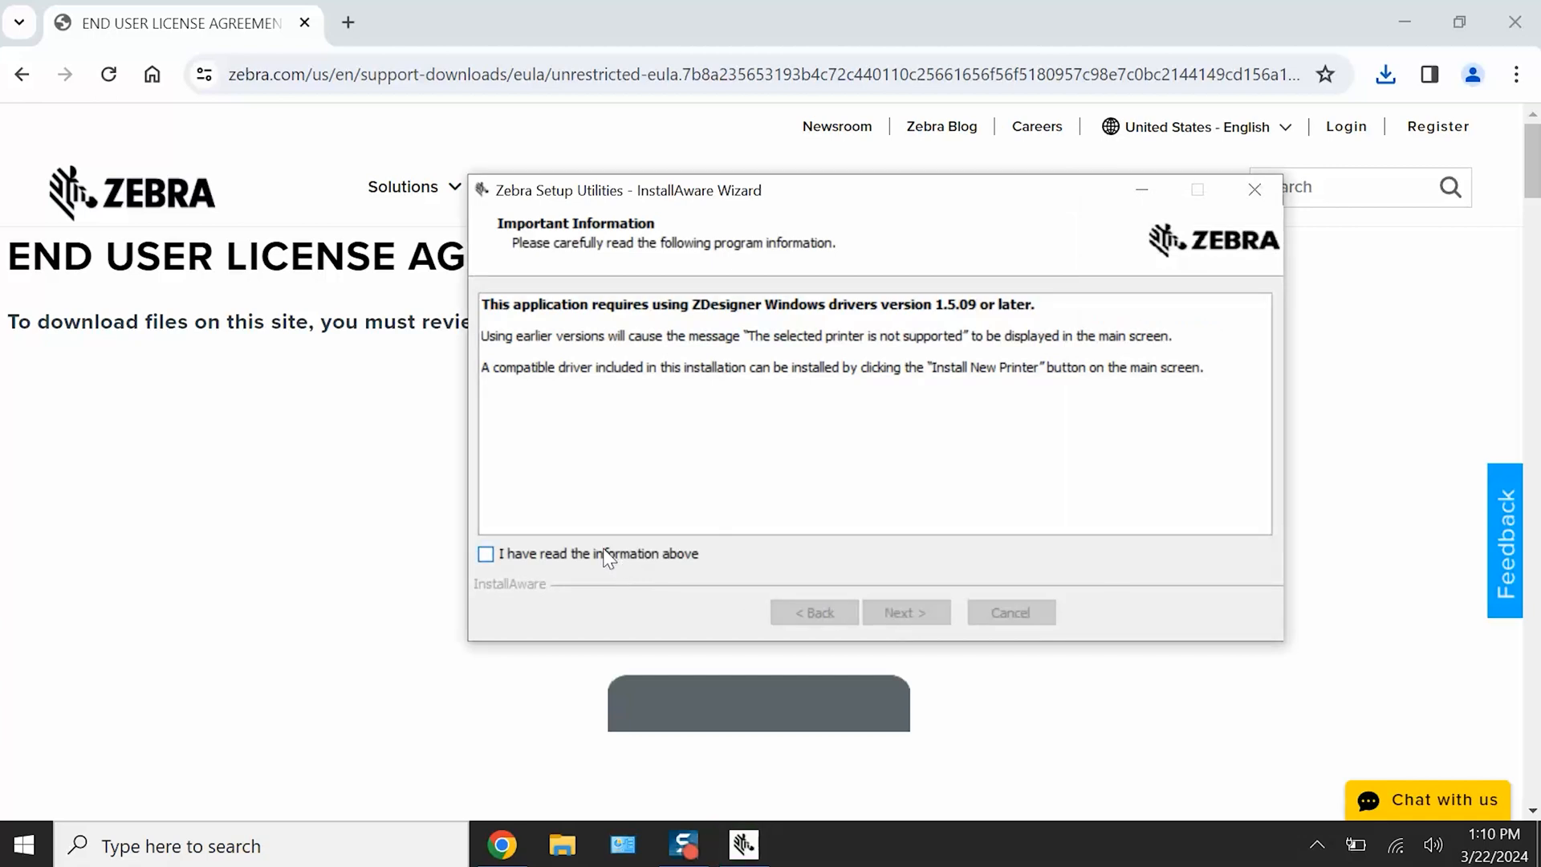
left_click(485, 554)
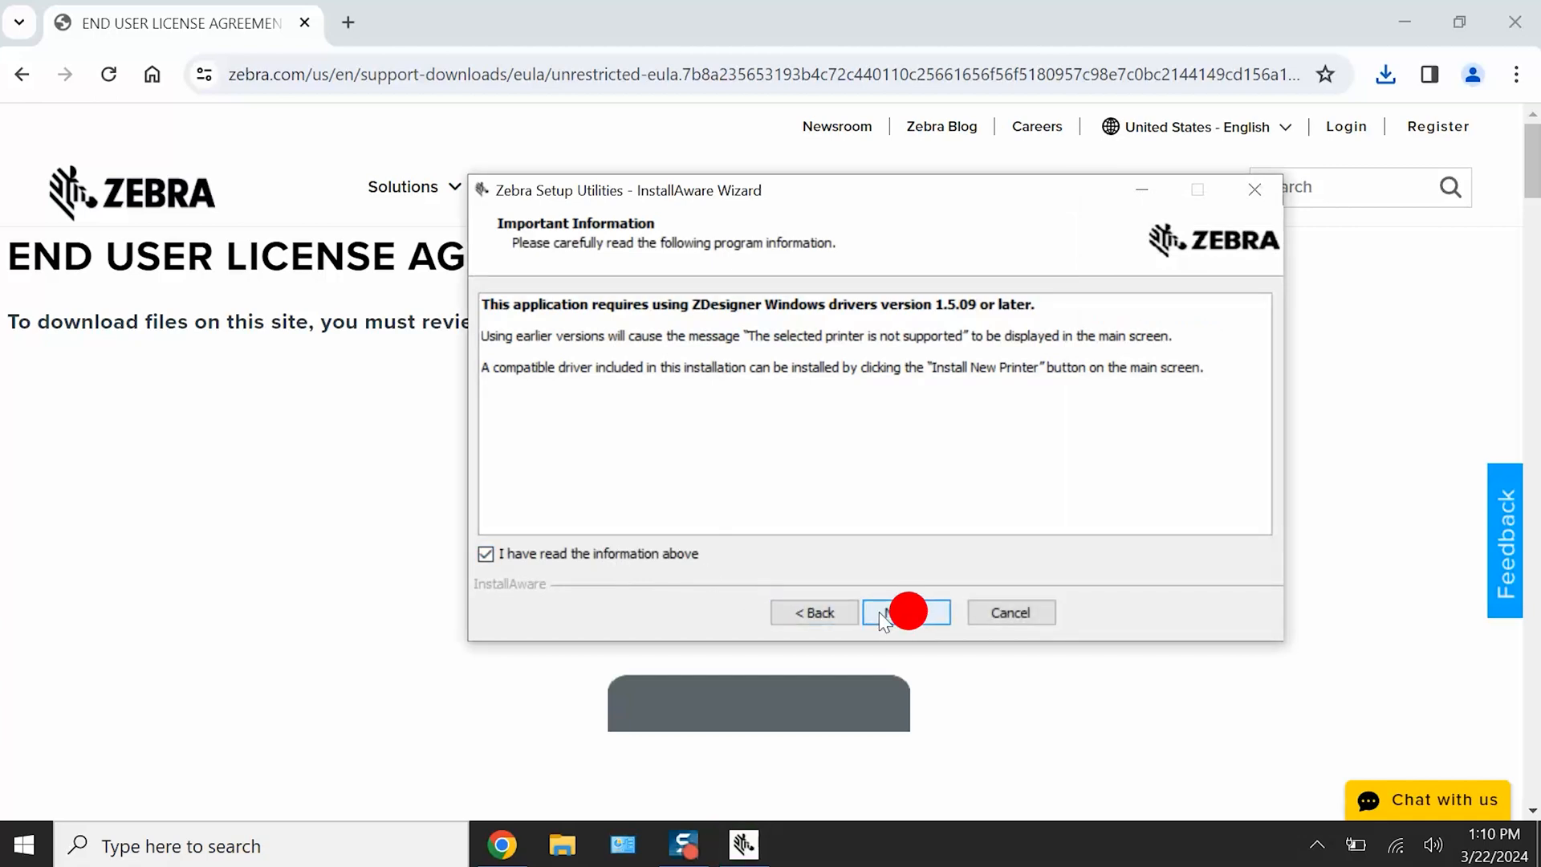
left_click(905, 612)
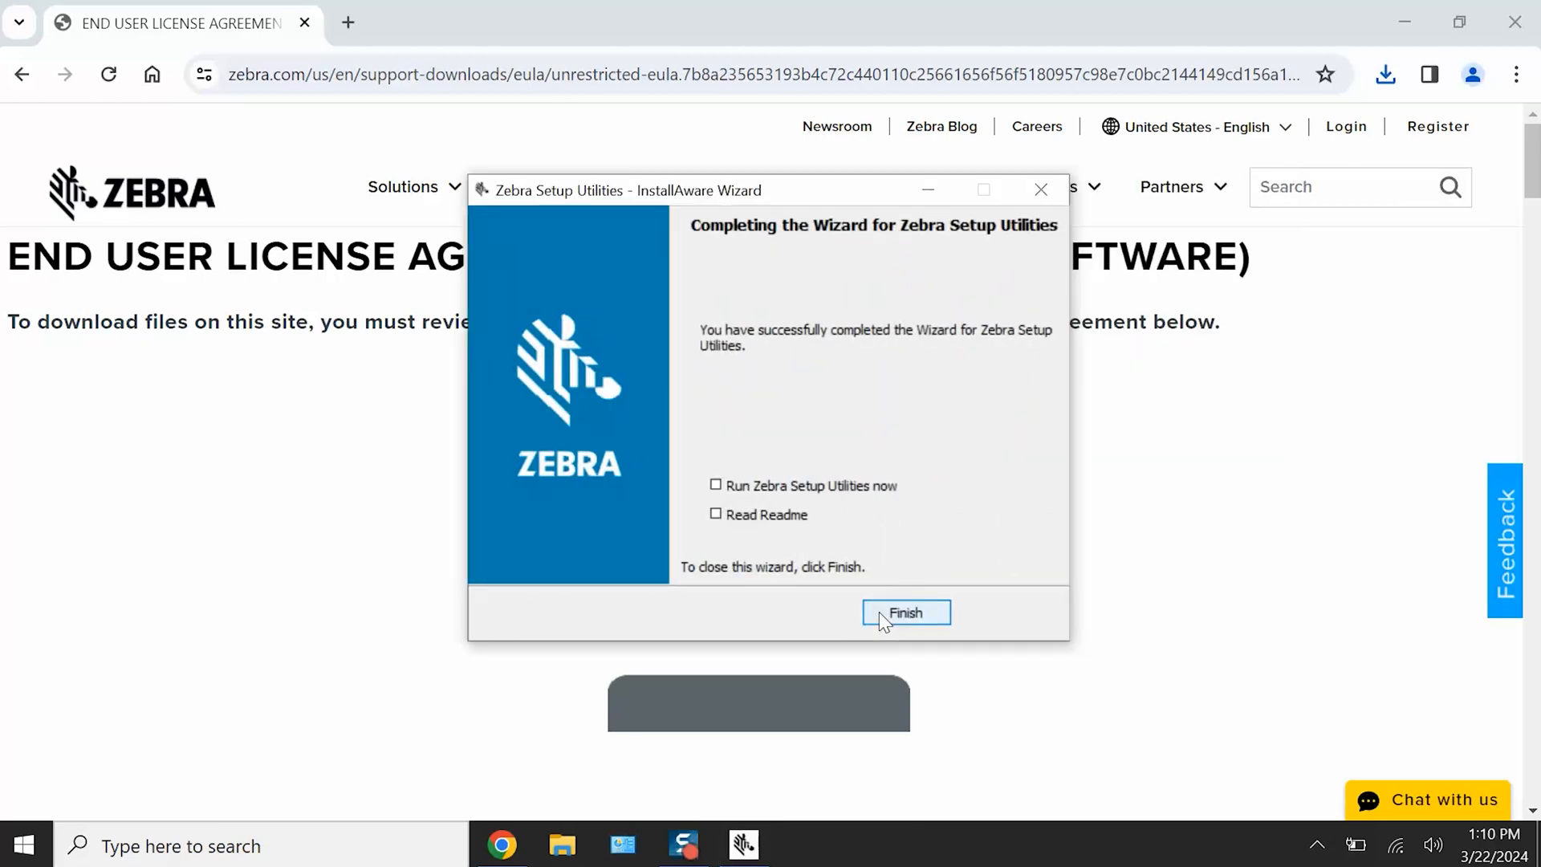
left_click(904, 611)
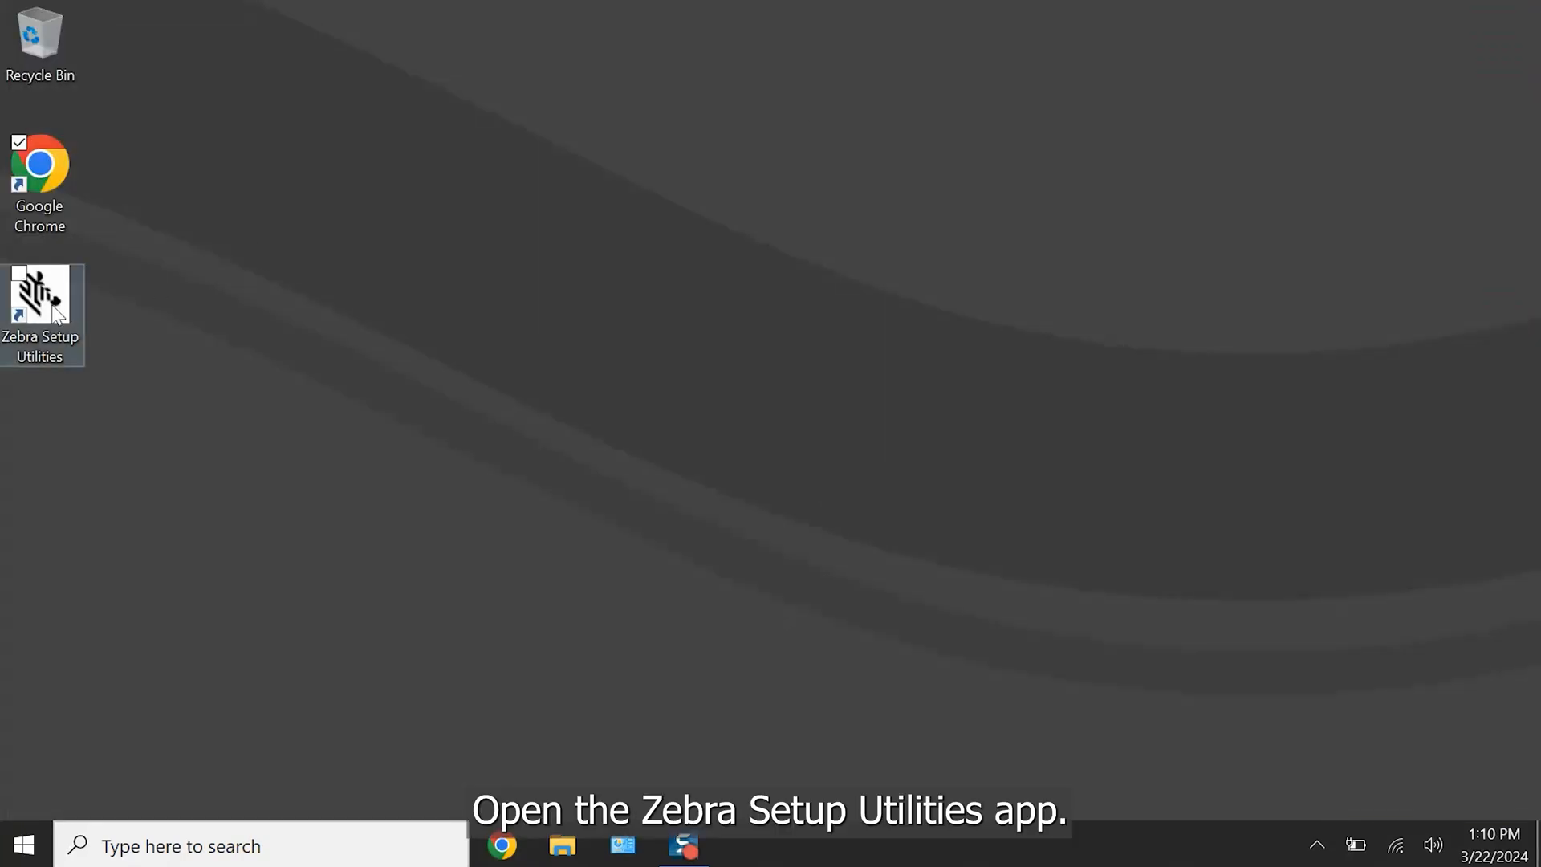
Step: Launch Zebra Setup Utilities from the desktop and finish driver preparation with USB as the connection
left_click(42, 295)
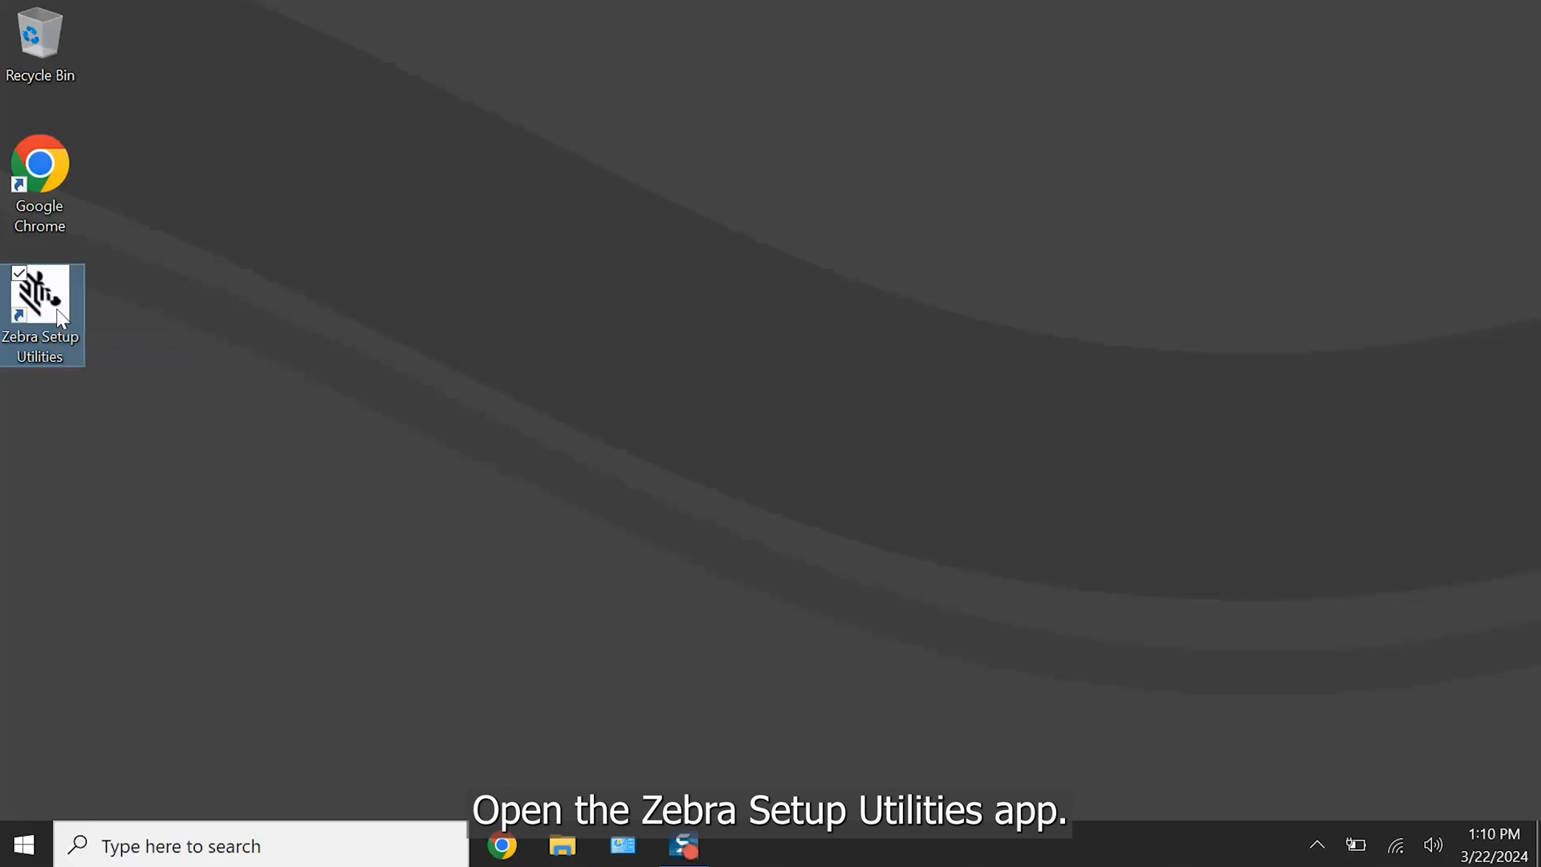
double_click(39, 300)
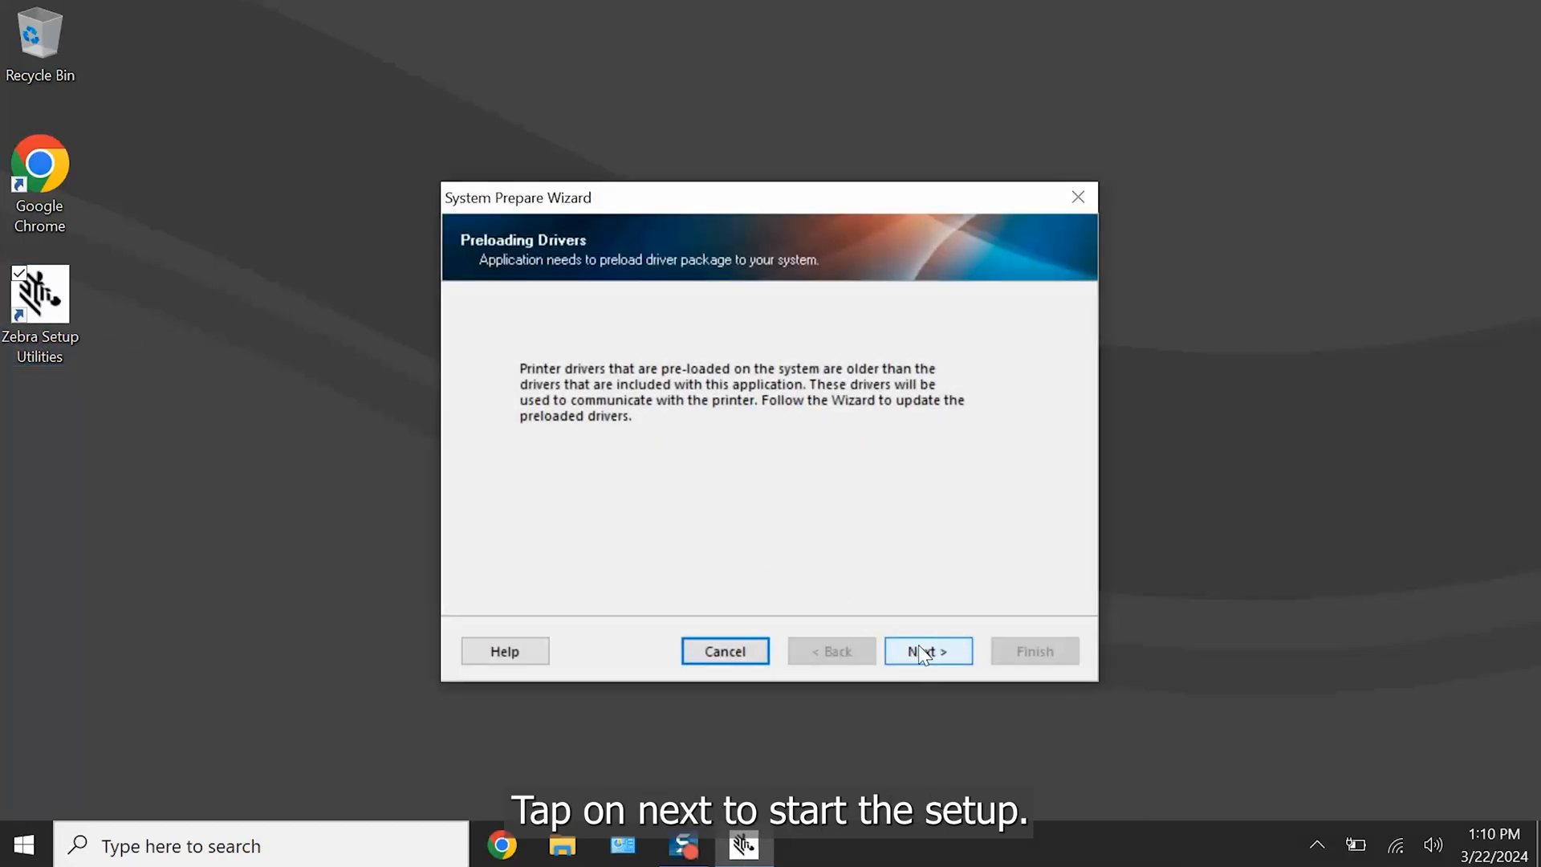
left_click(926, 650)
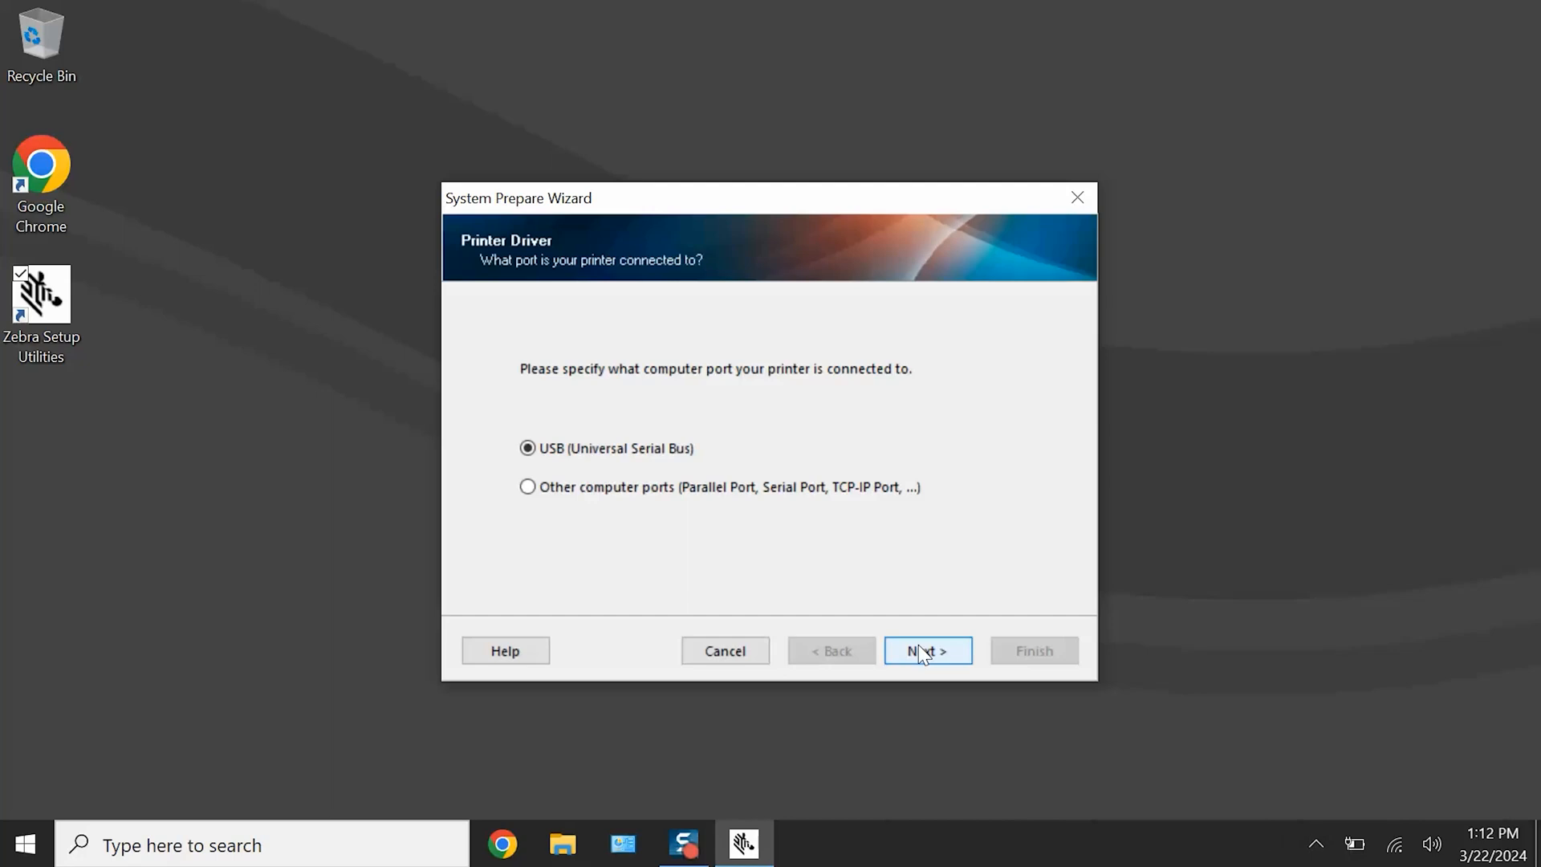
left_click(926, 650)
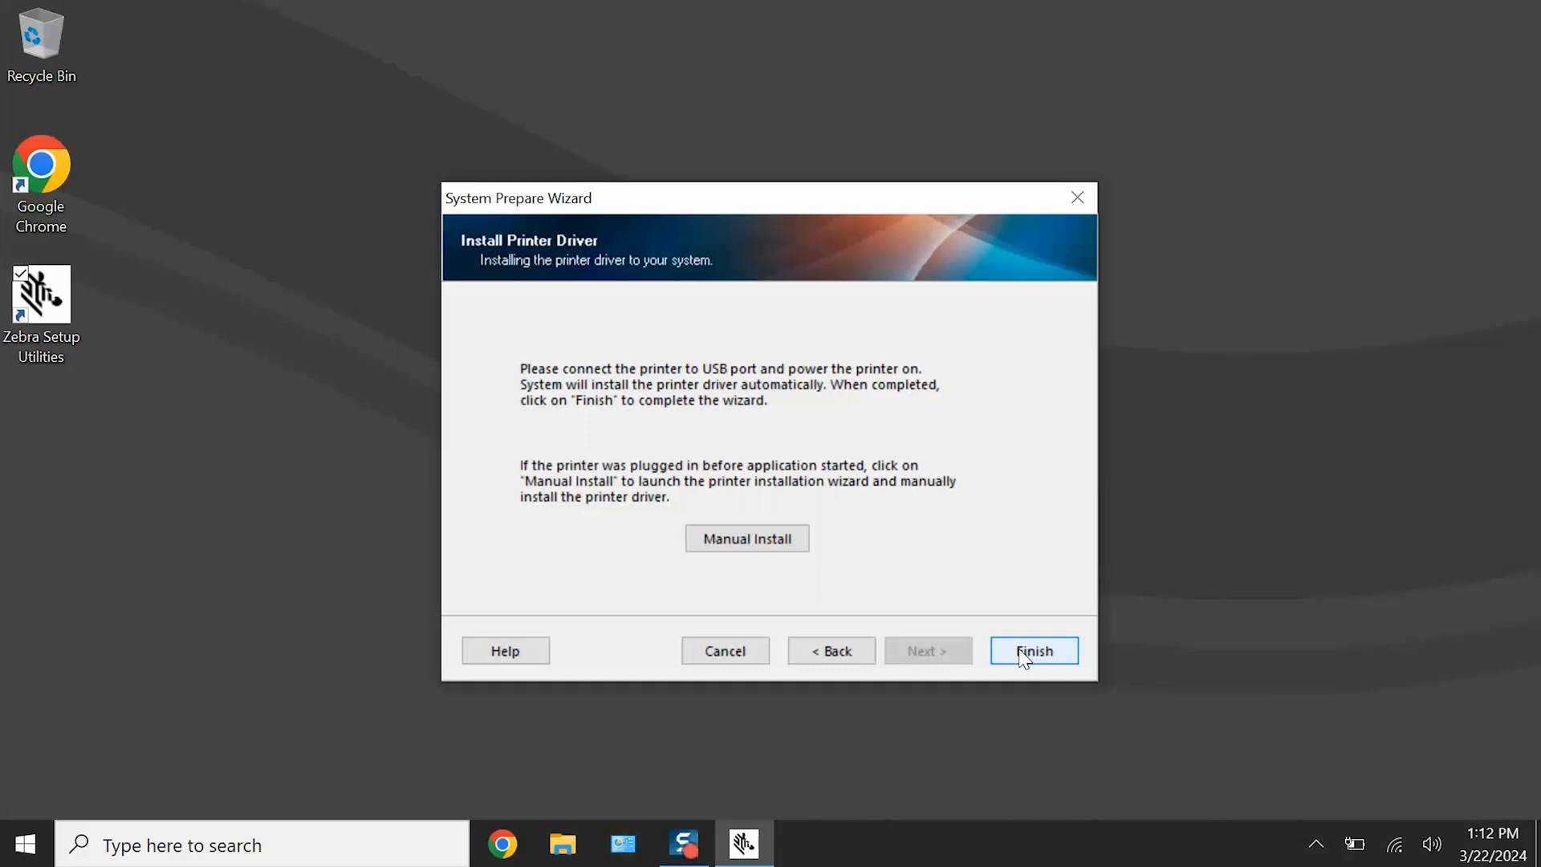
left_click(1033, 650)
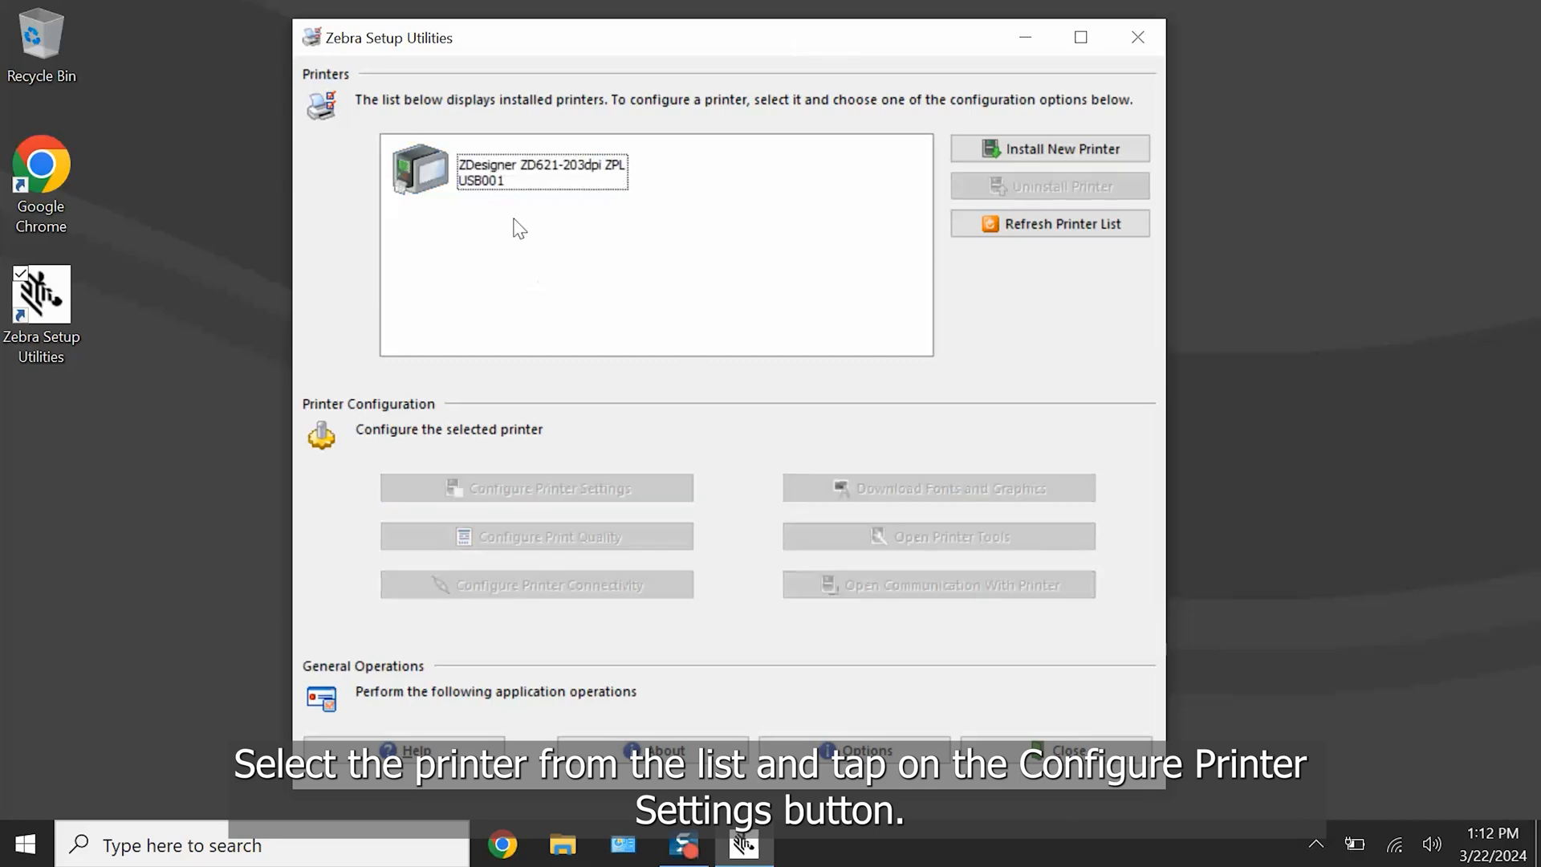
Step: Configure the ZD621's settings with a label width of 4.0 and height of 3.0 inches
left_click(541, 172)
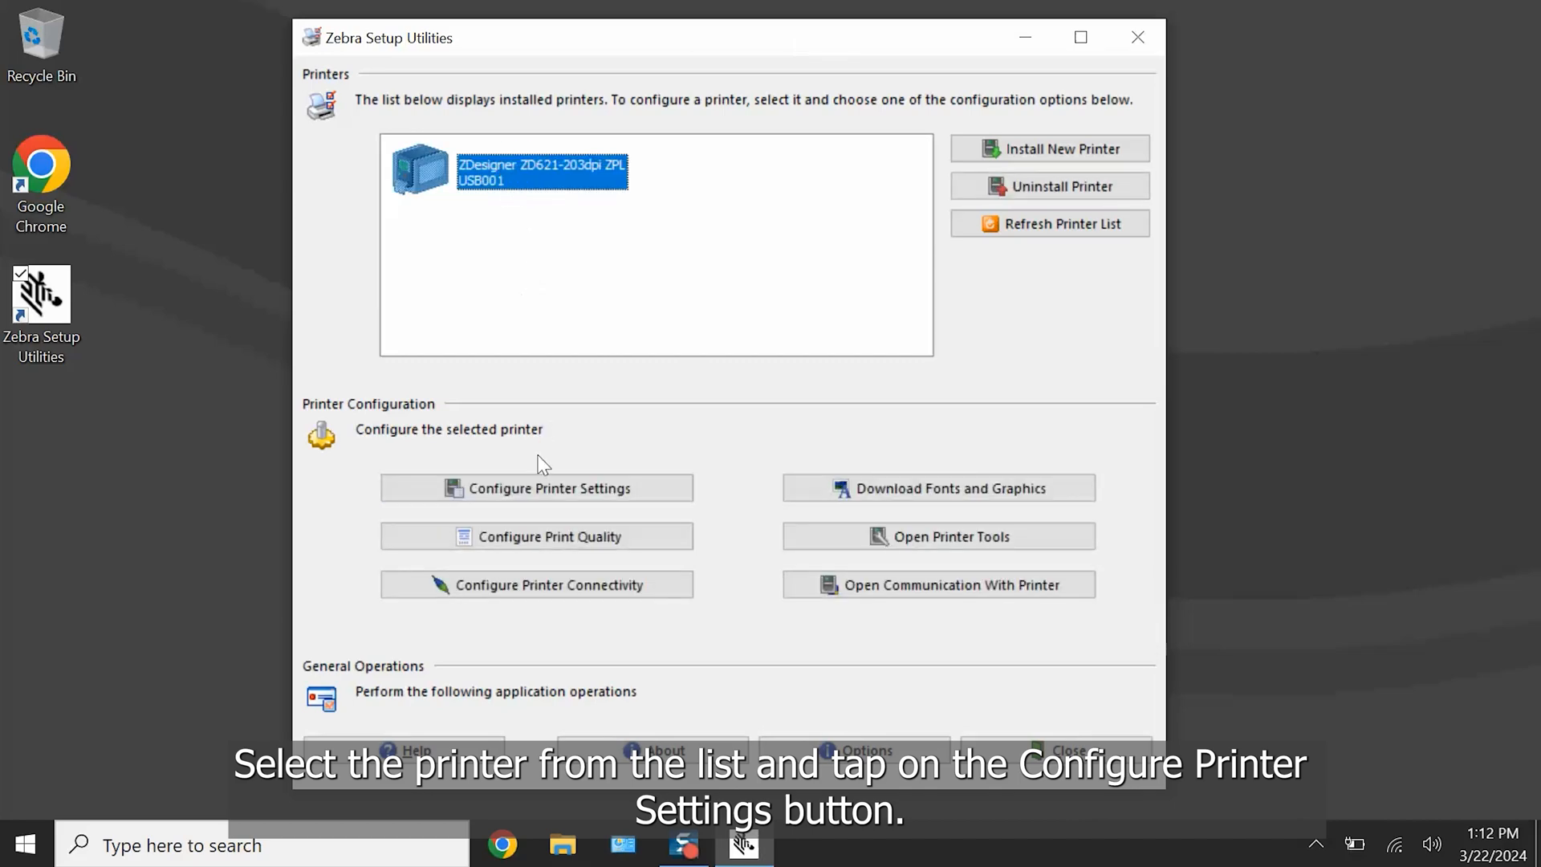
left_click(536, 489)
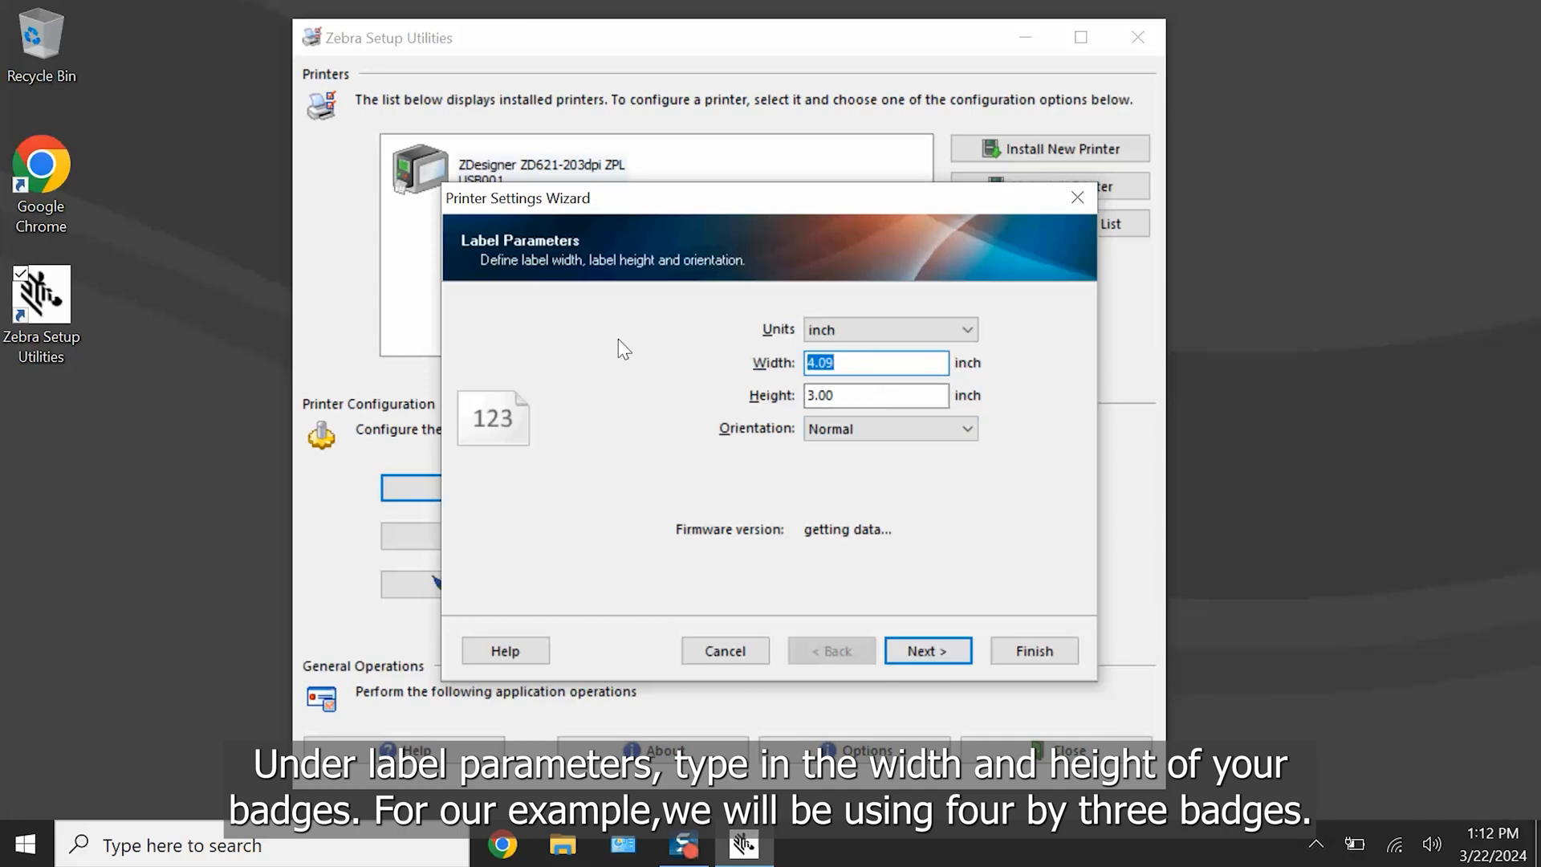
type("4.0")
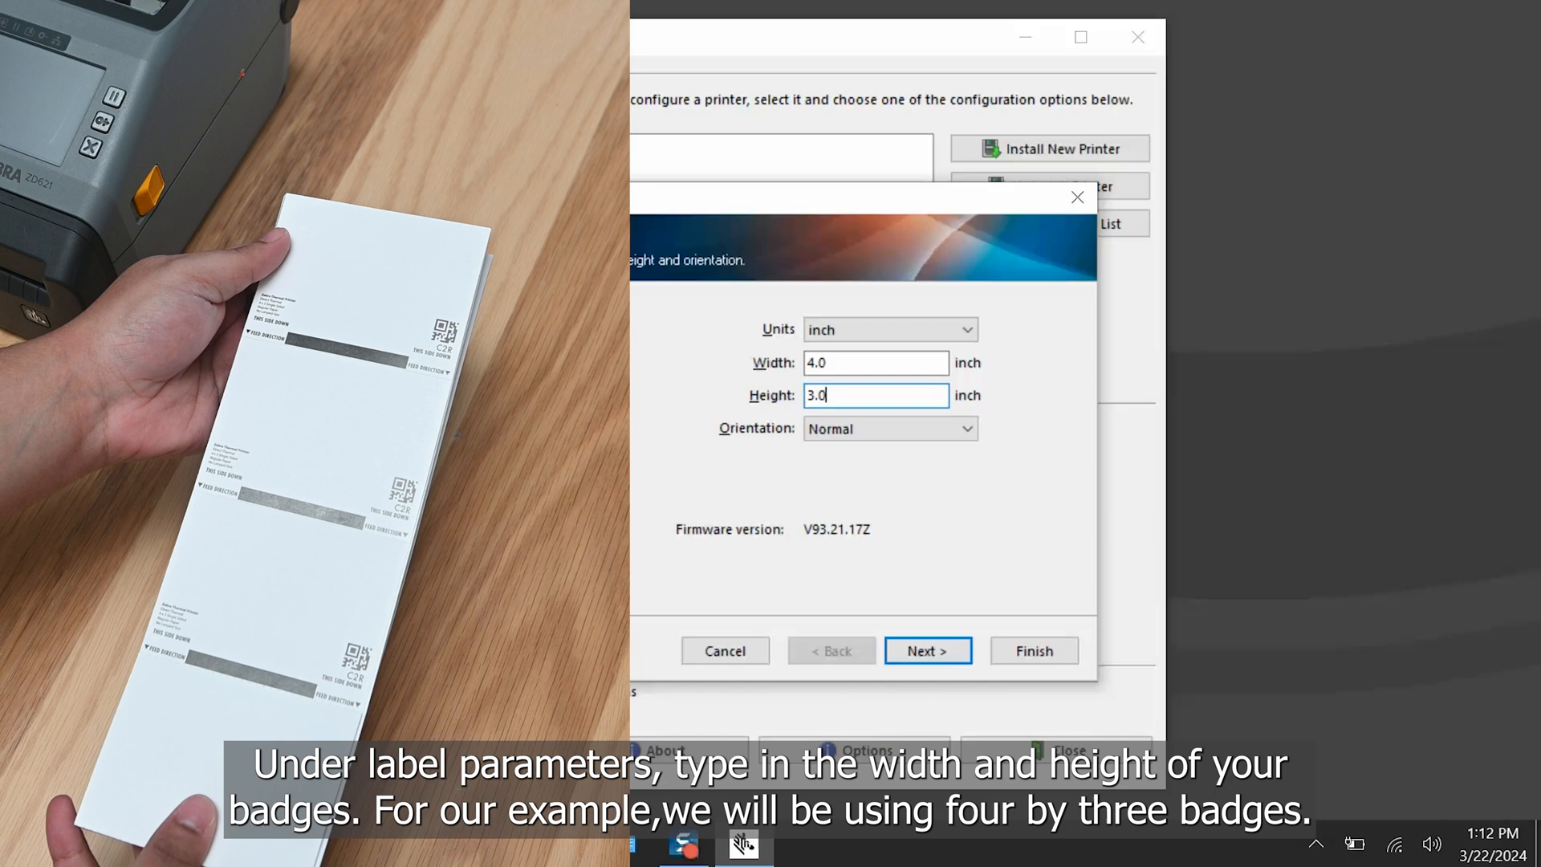
left_click(927, 650)
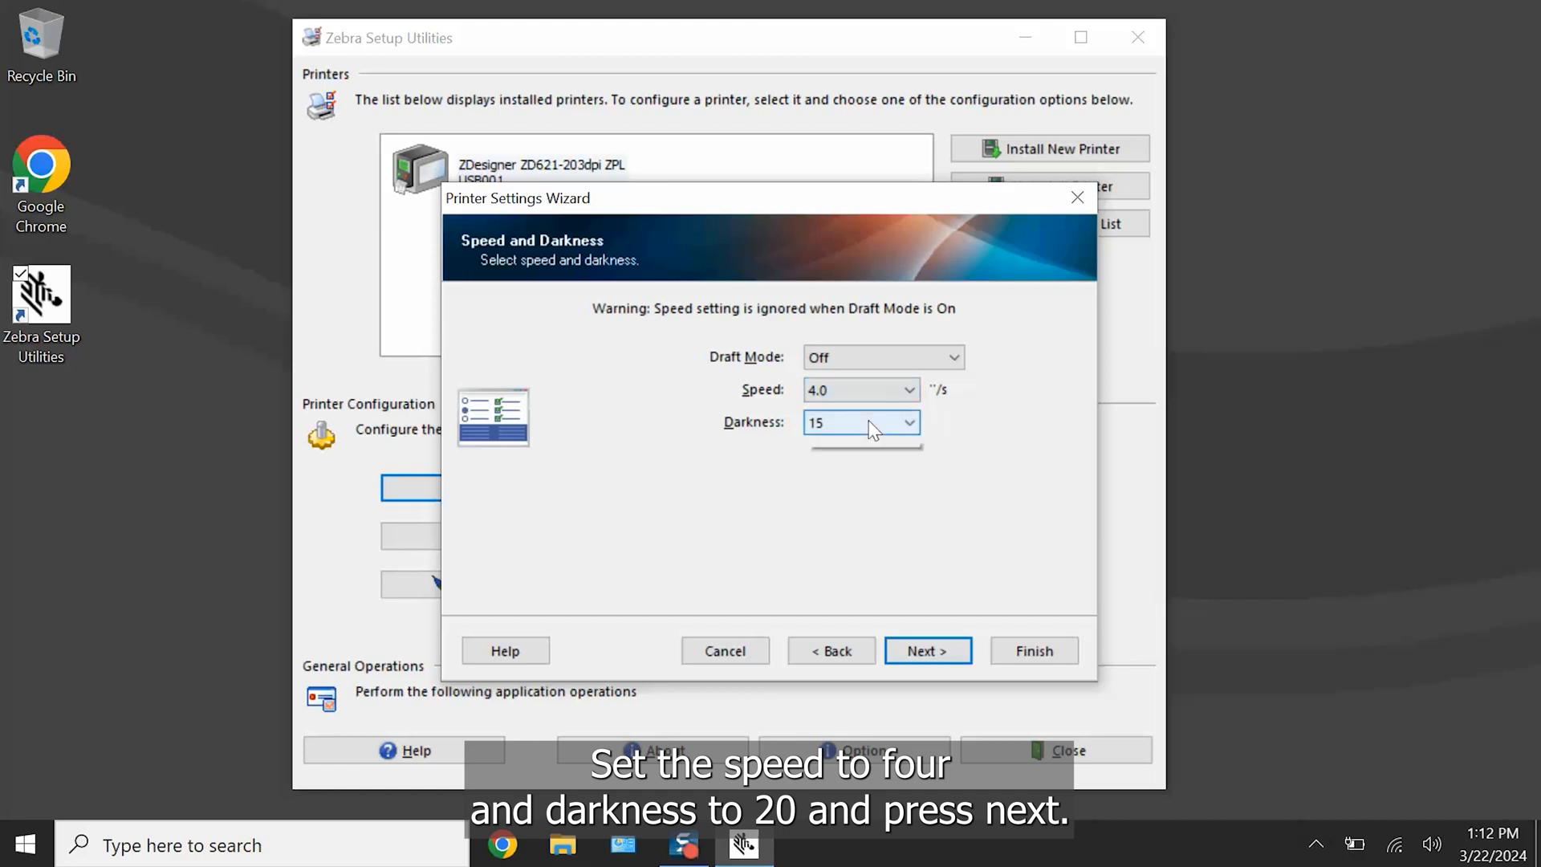
Step: Set darkness 20, Direct print mode and Mark Sensing media, continuing to advanced settings
left_click(859, 422)
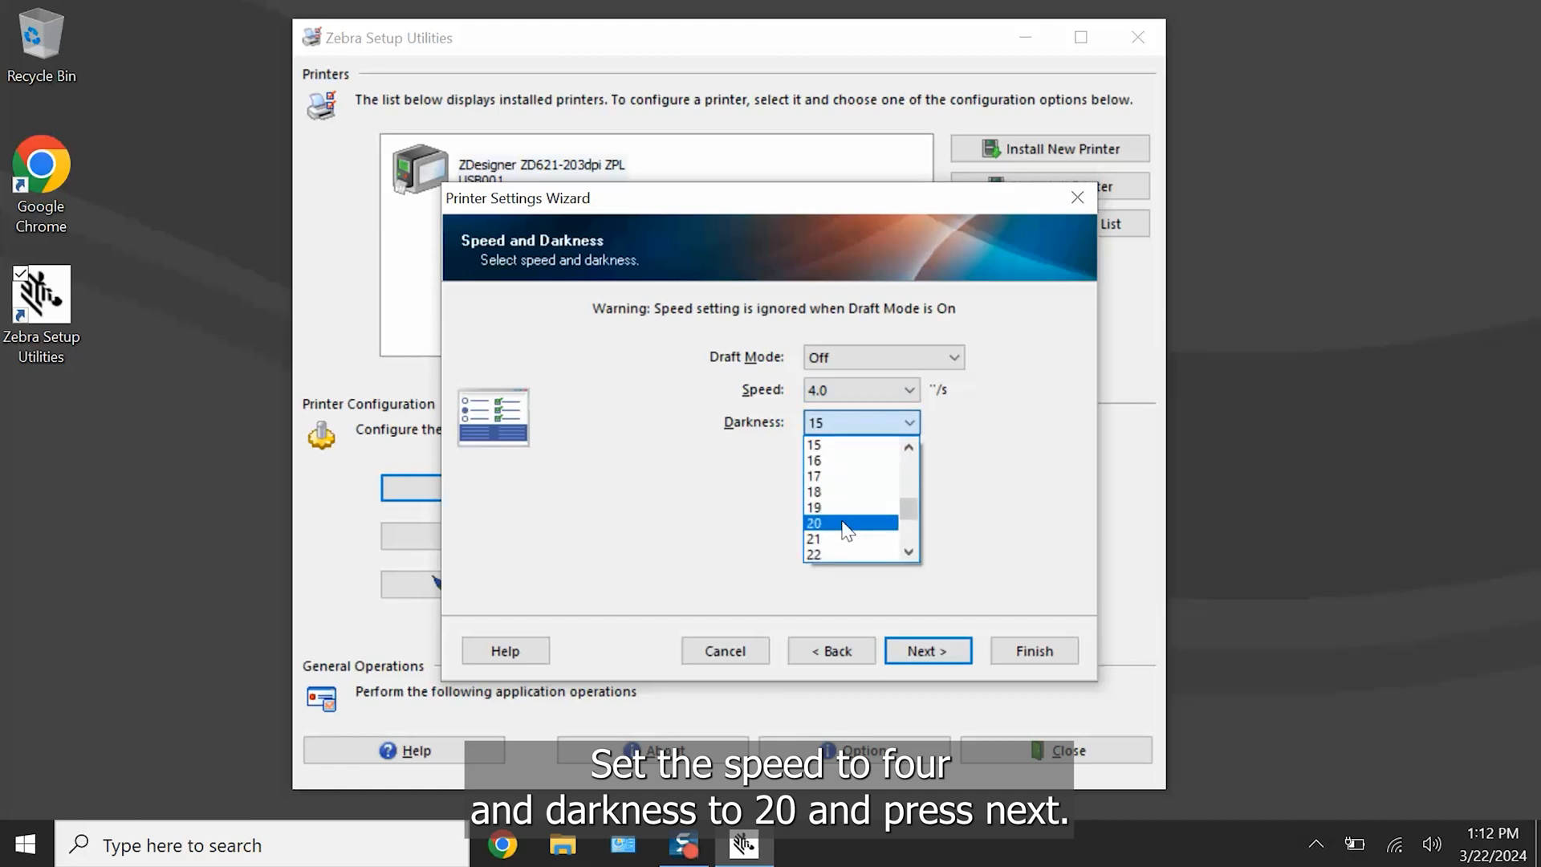
left_click(926, 650)
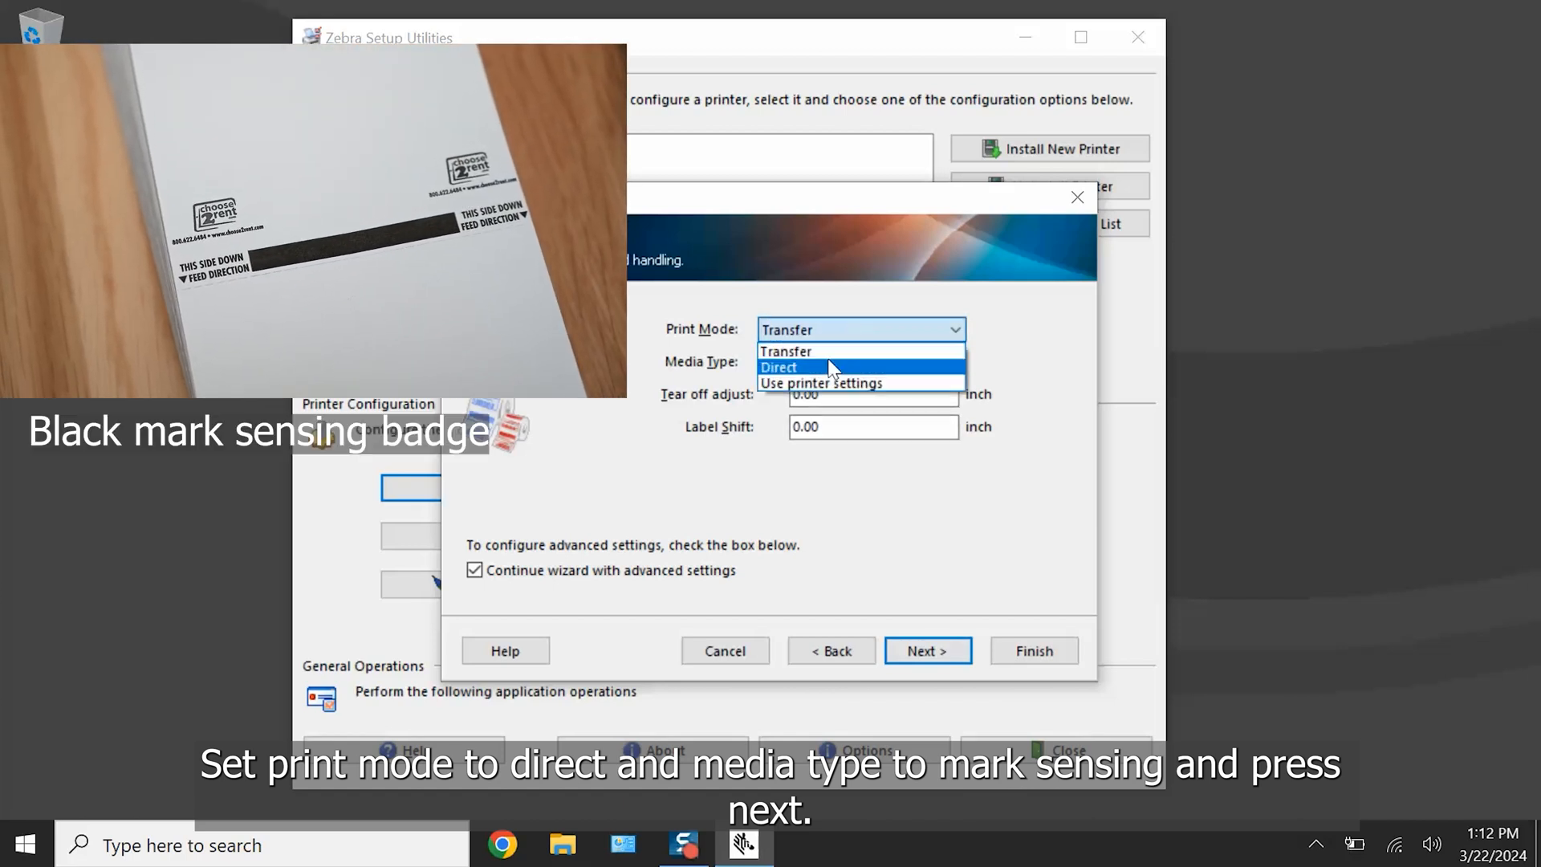
left_click(860, 361)
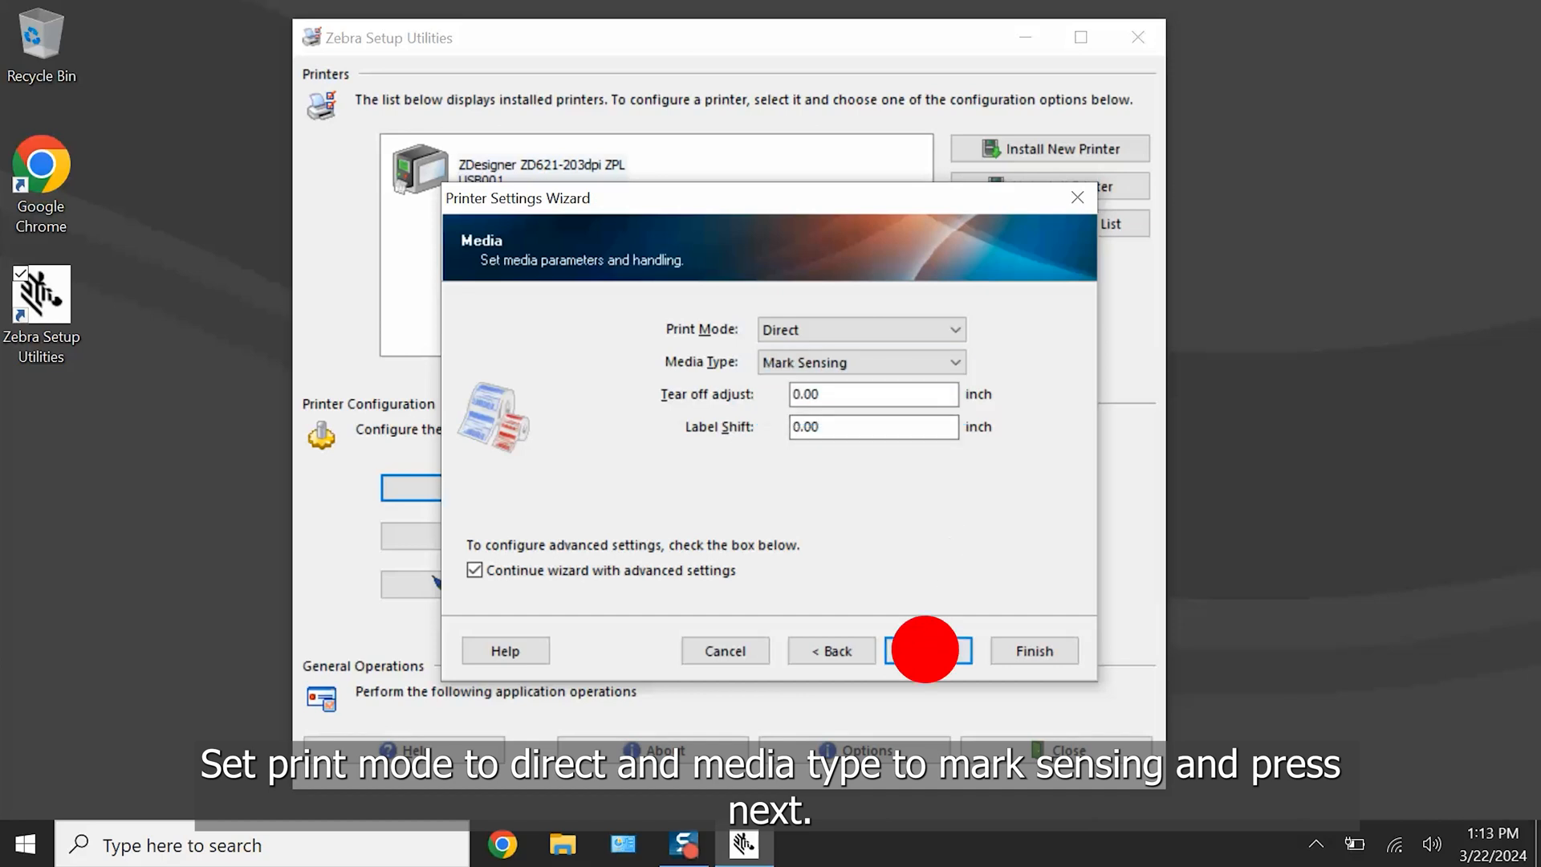
left_click(925, 650)
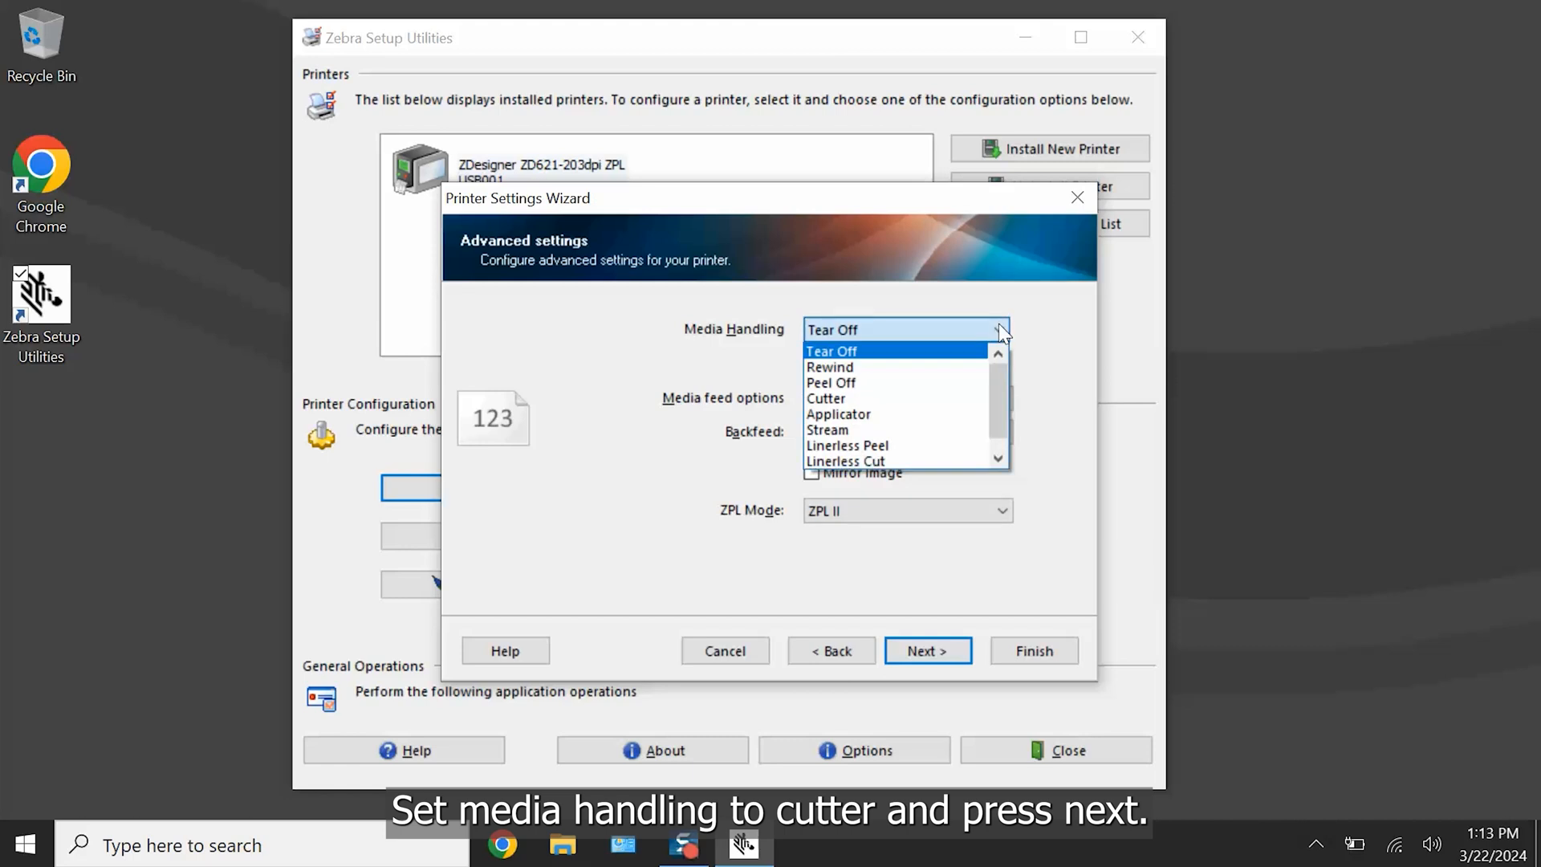
Step: Choose Cutter media handling, keep clock, front panel and sensor defaults, and apply the settings
left_click(825, 382)
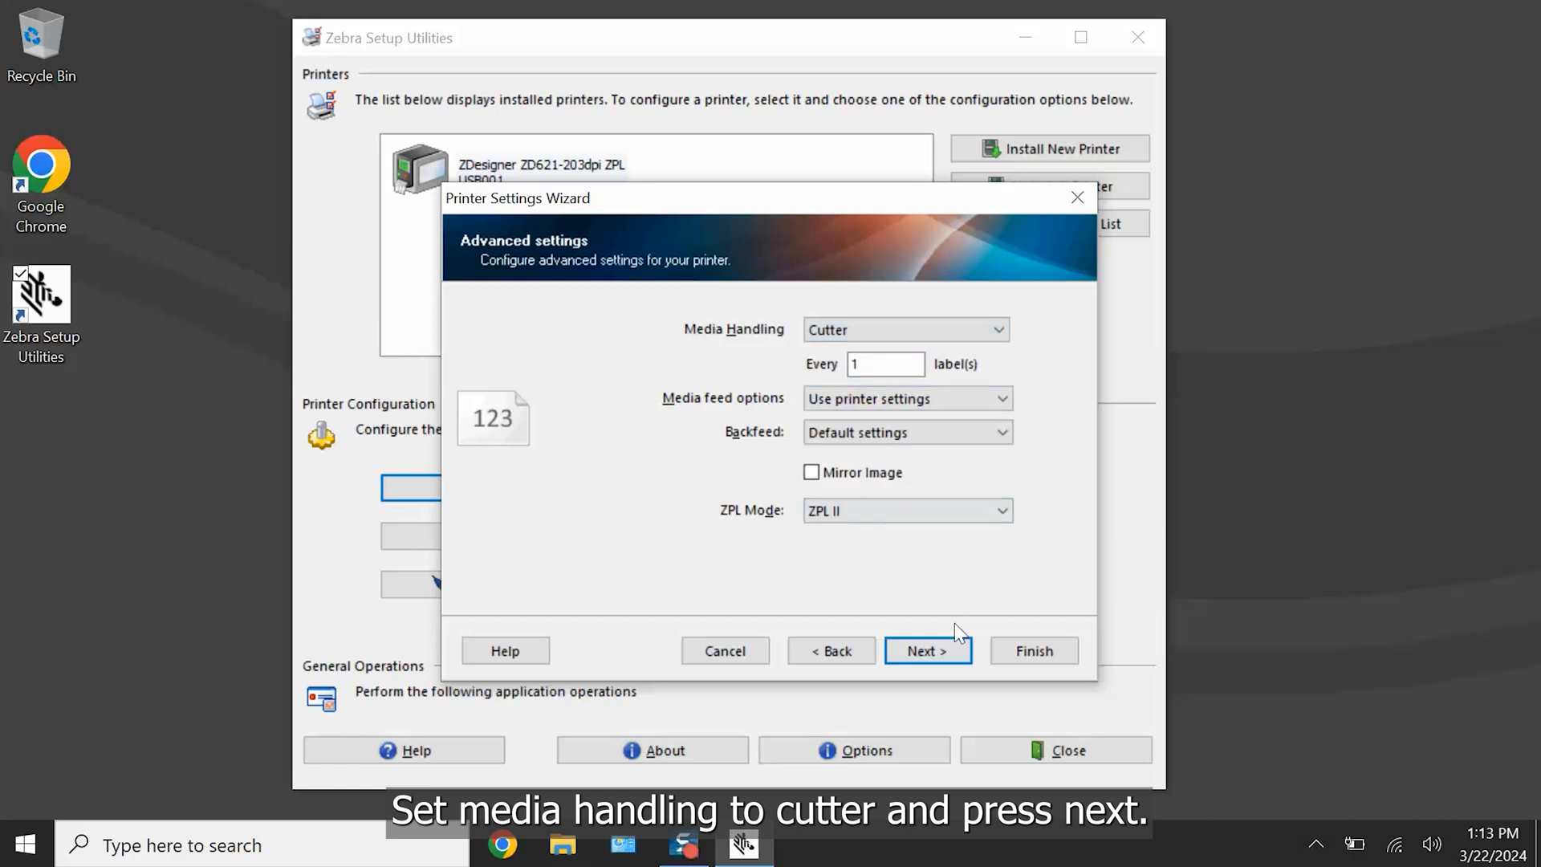
left_click(926, 650)
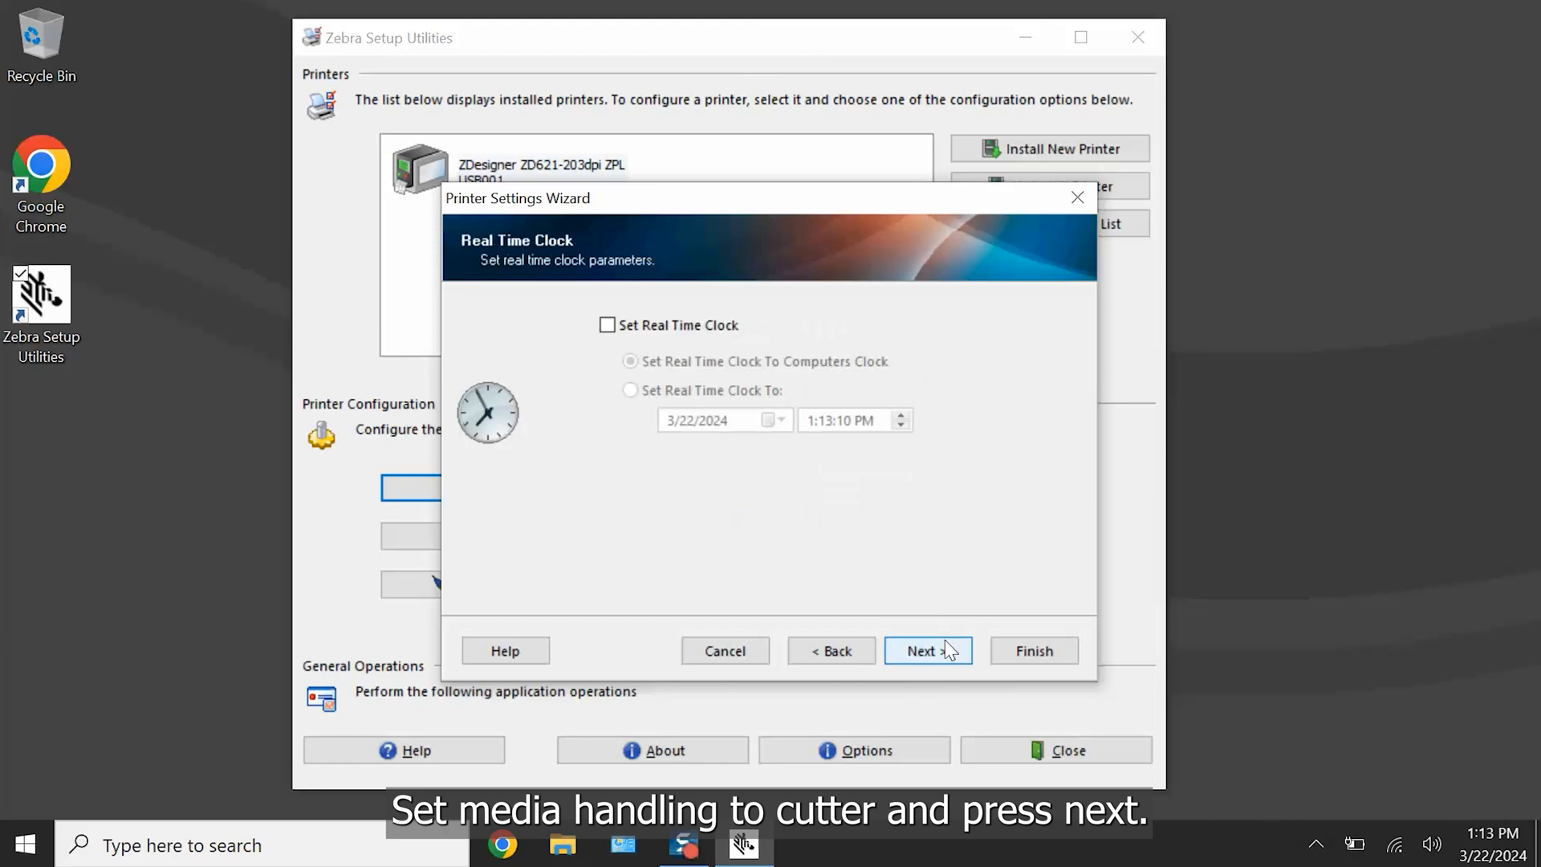
left_click(921, 650)
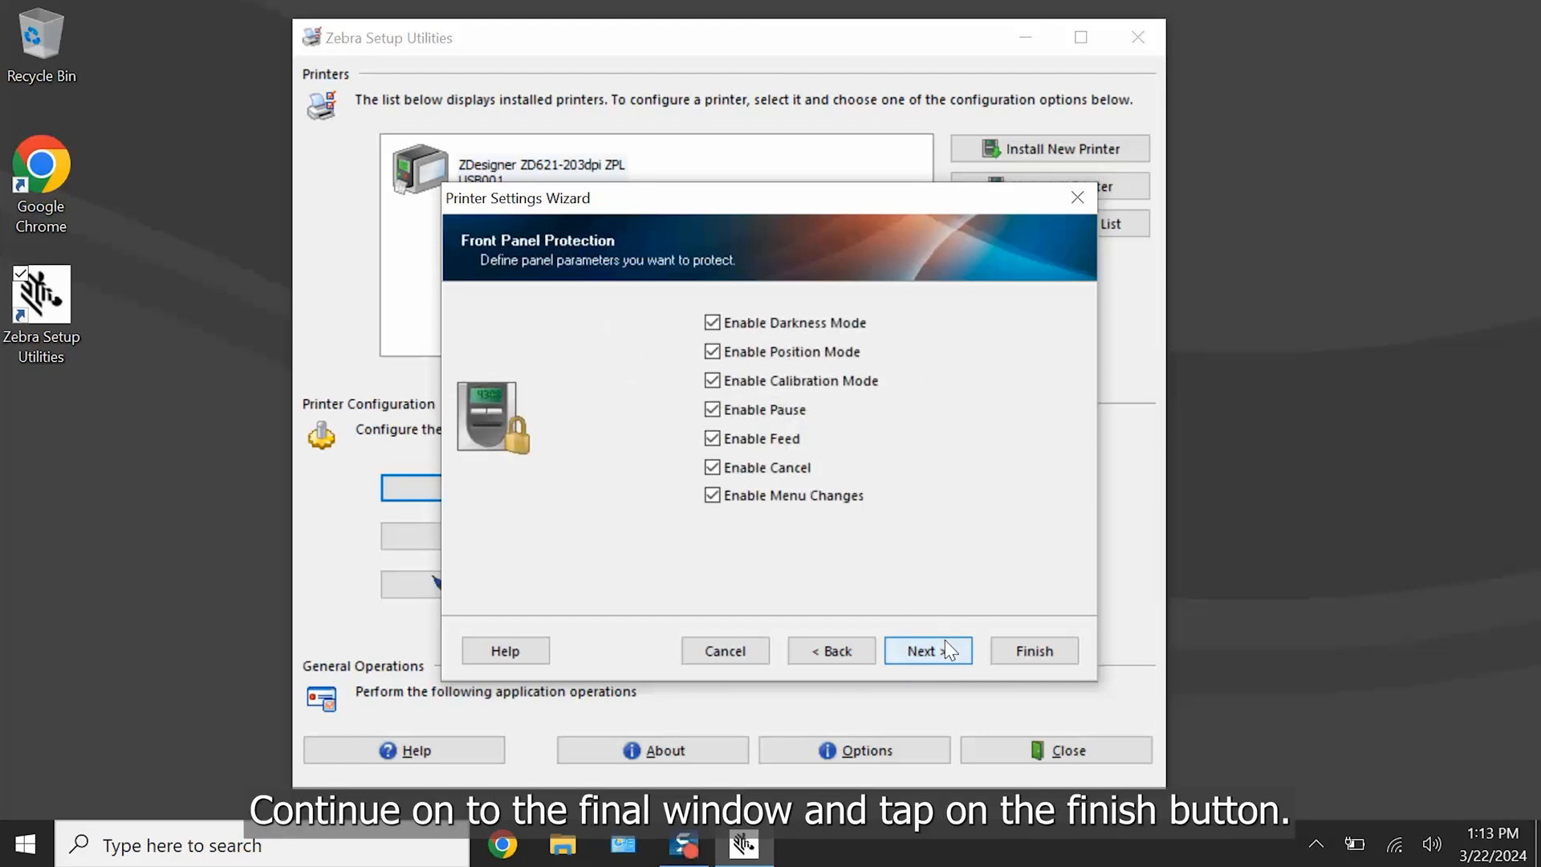
left_click(926, 650)
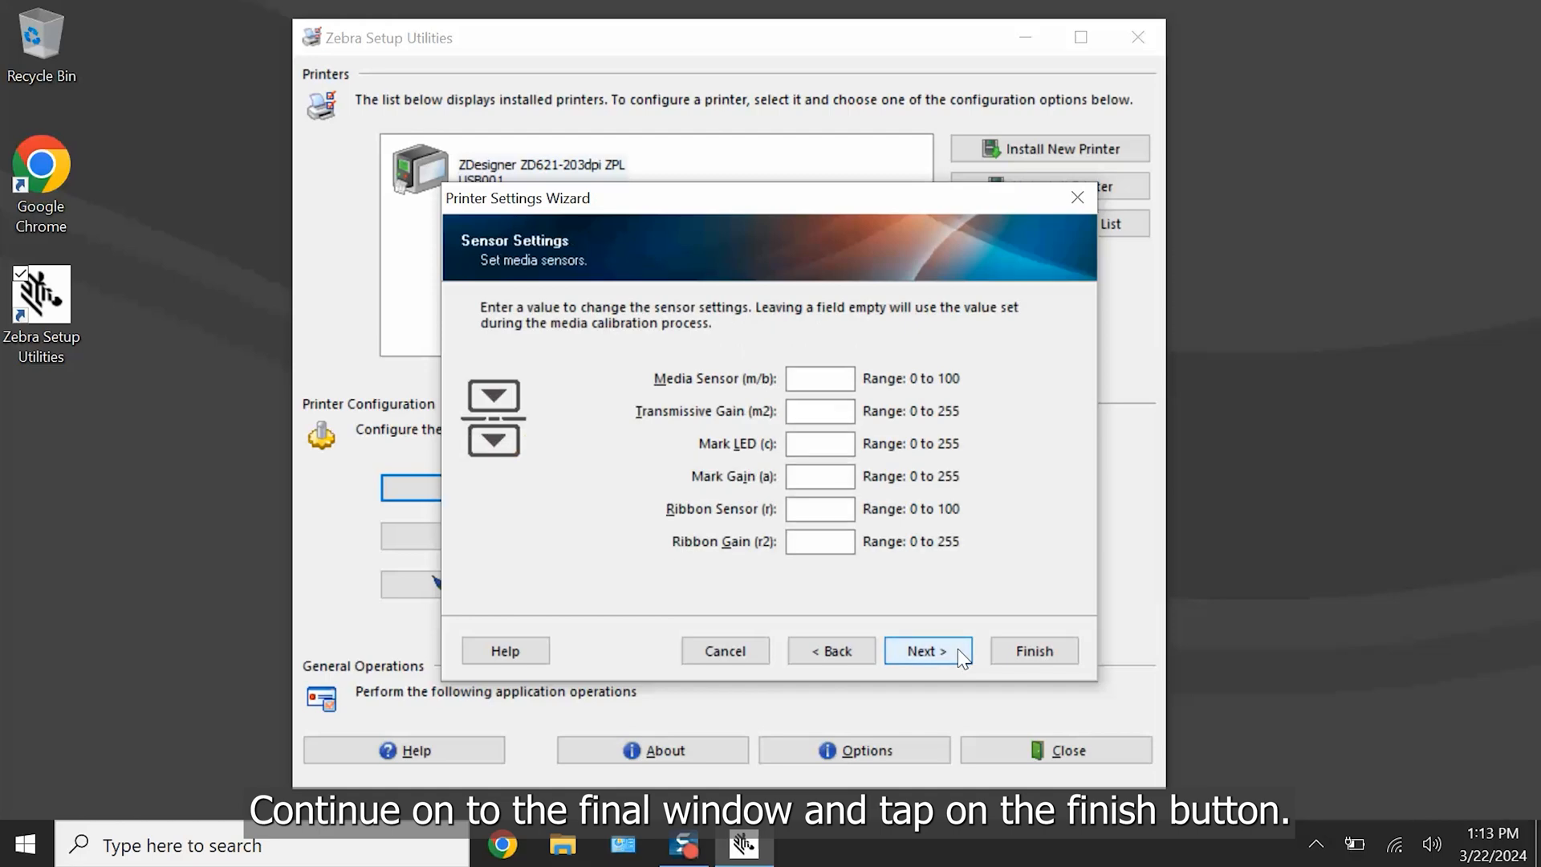
left_click(926, 650)
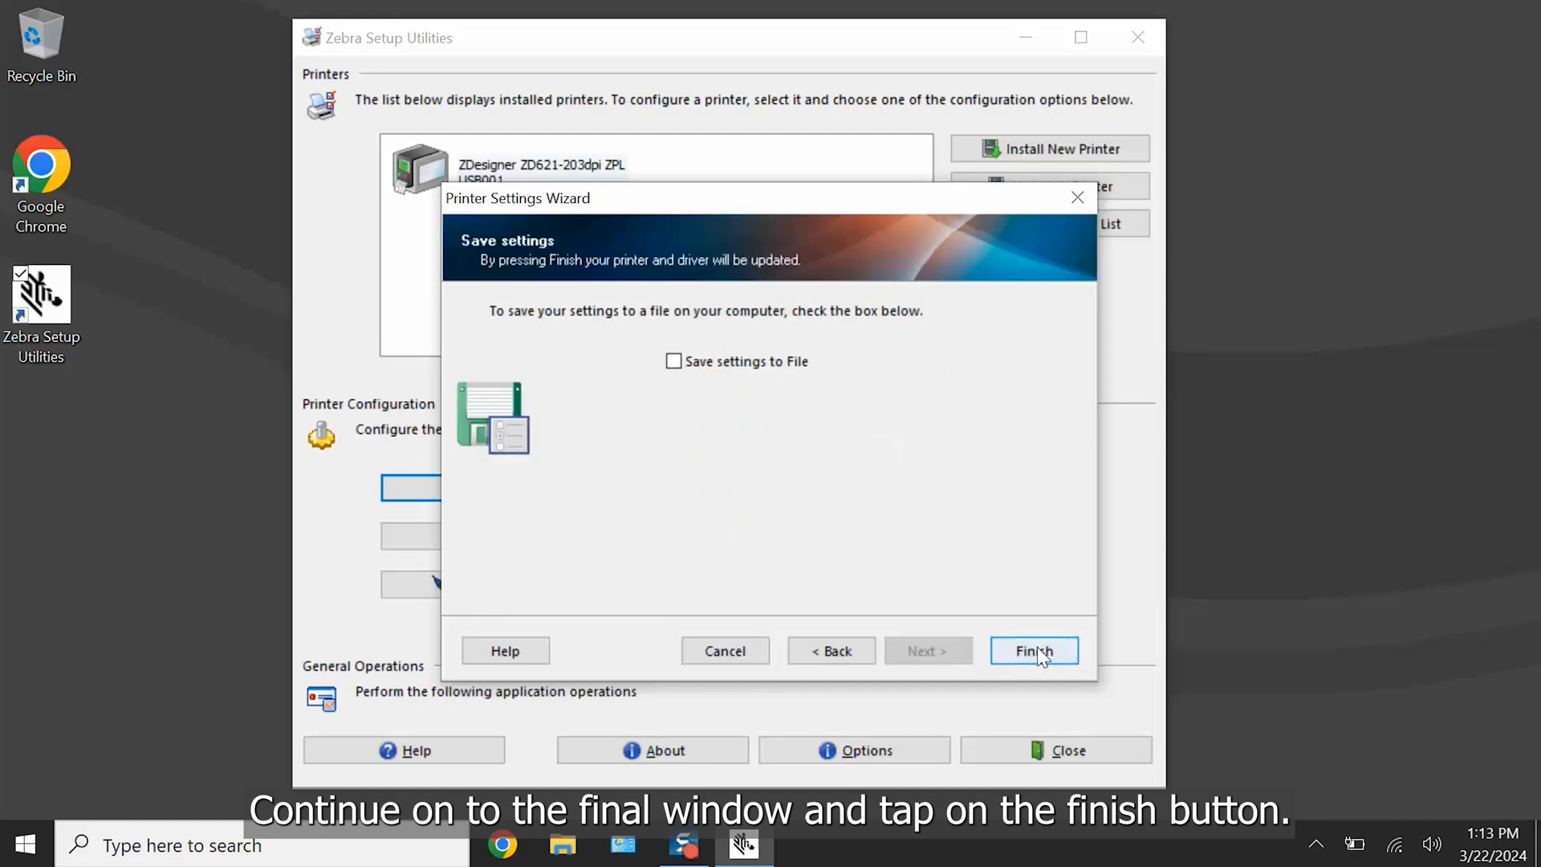
left_click(1032, 650)
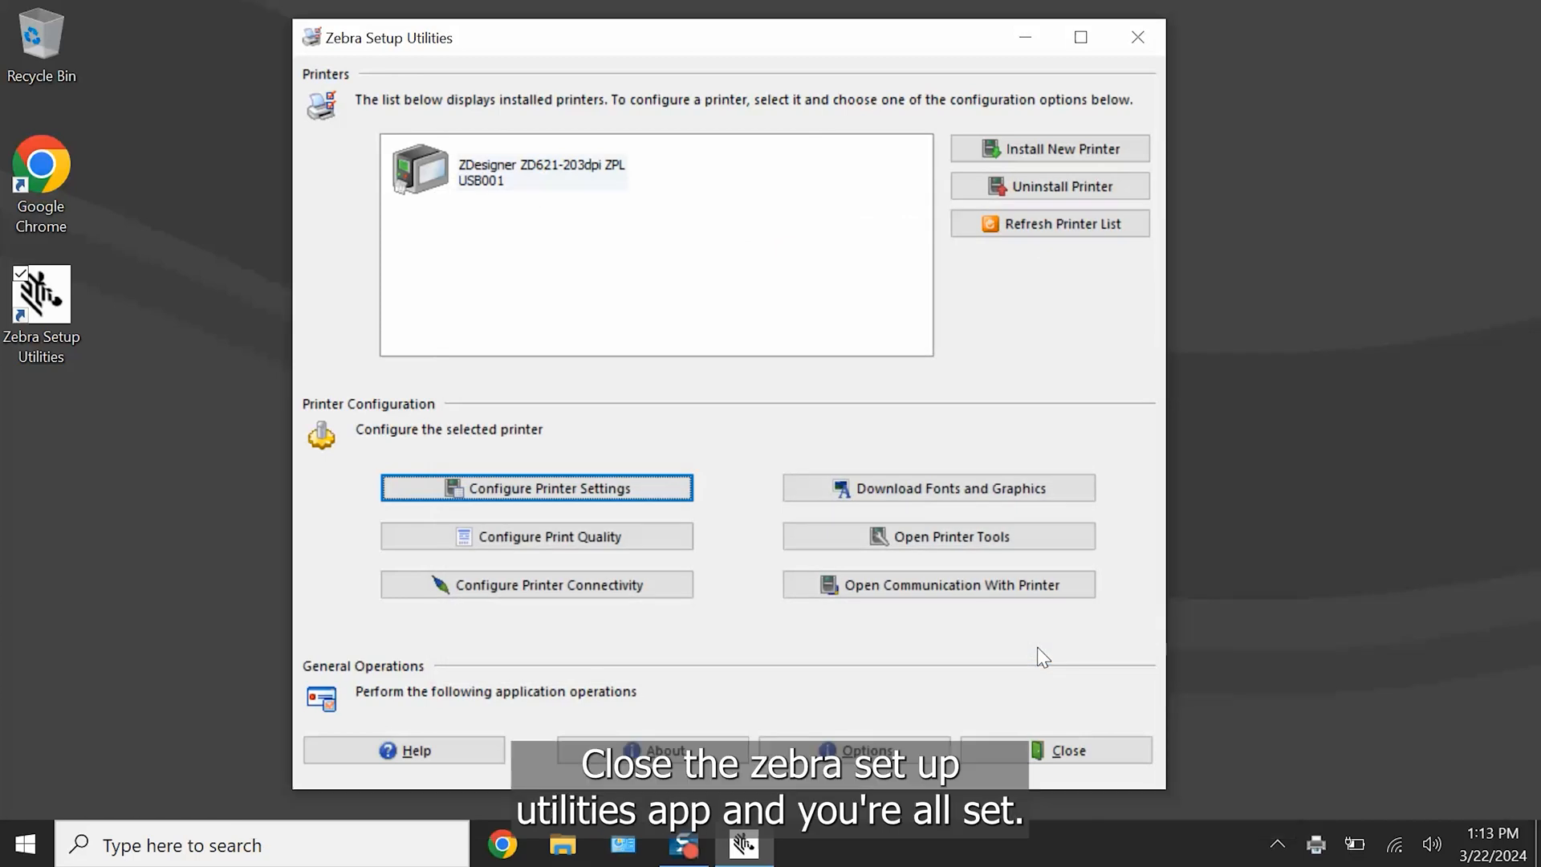